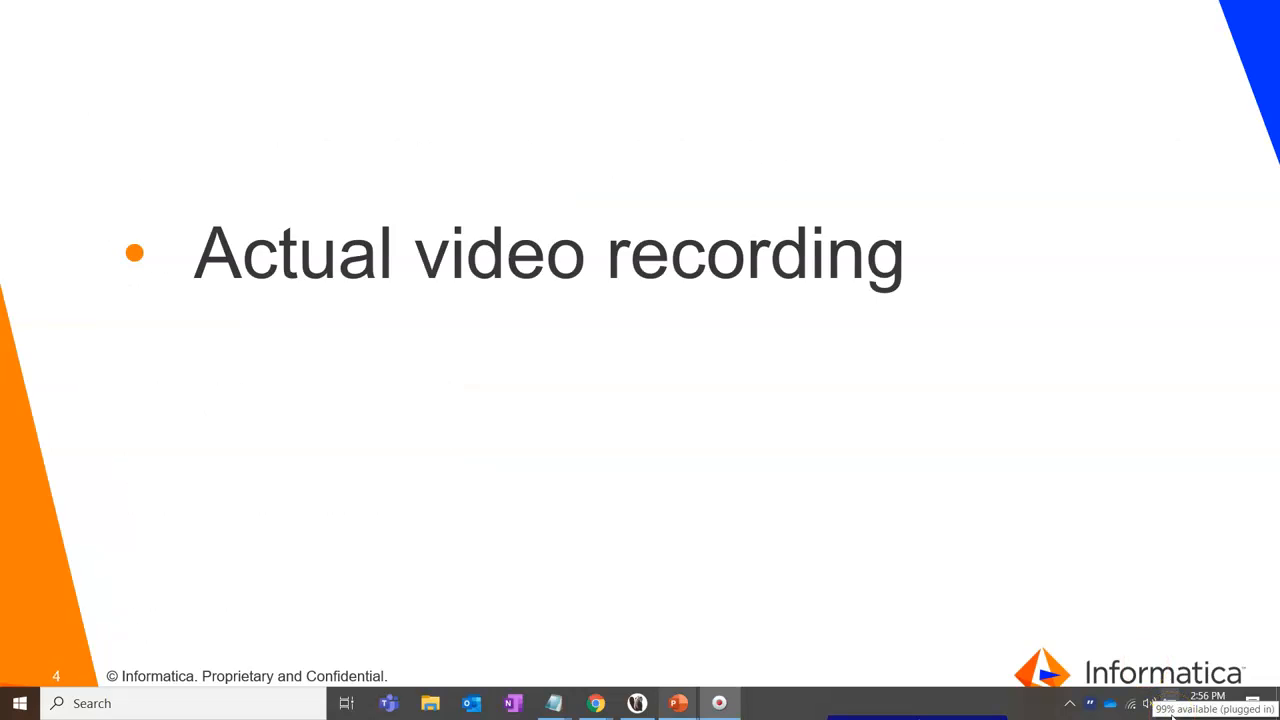
- Switch from the PowerPoint slideshow to the Informatica Cloud login page in Chrome
click(594, 704)
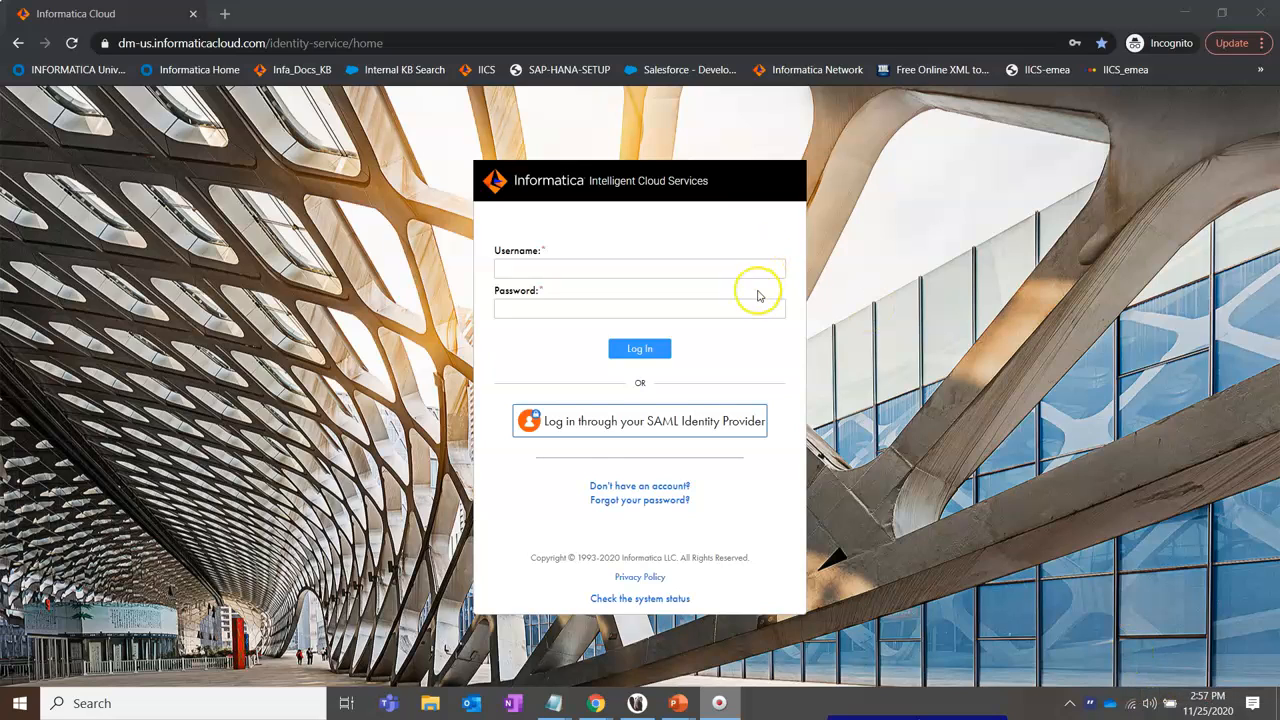
- Sign in with the username and password, landing on Administrator's organization settings
click(640, 268)
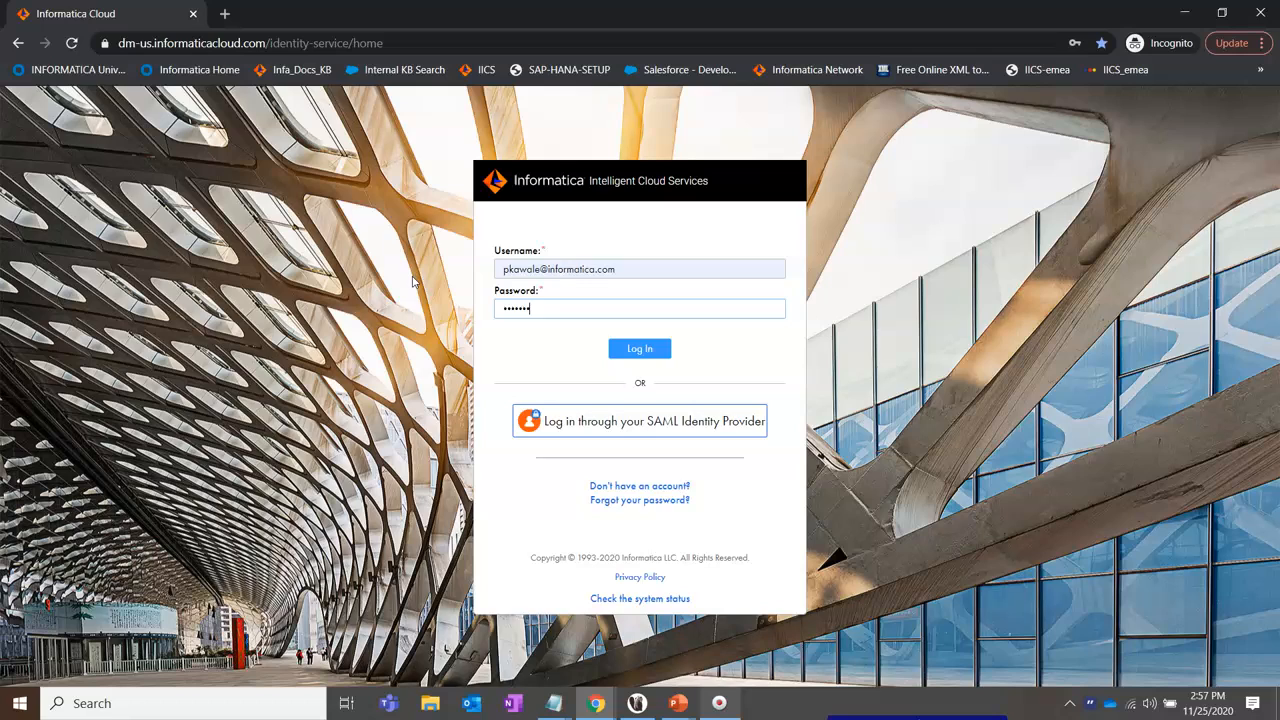
click(640, 348)
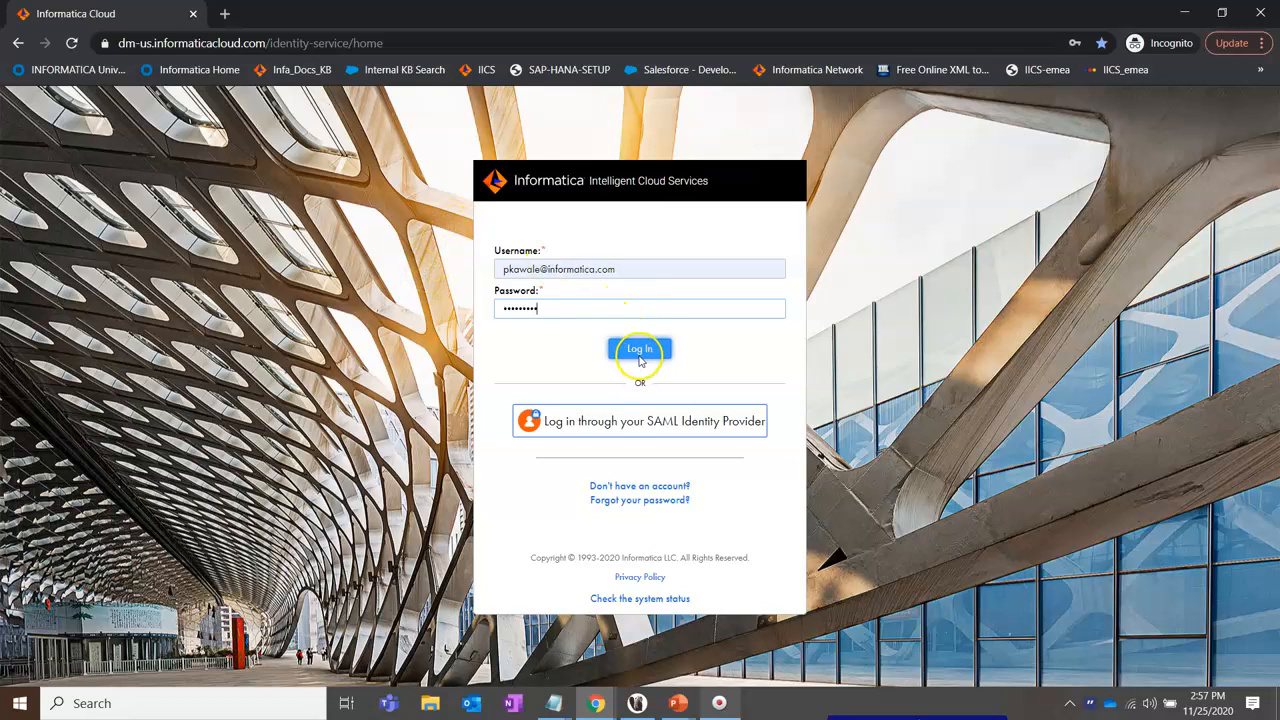
click(640, 348)
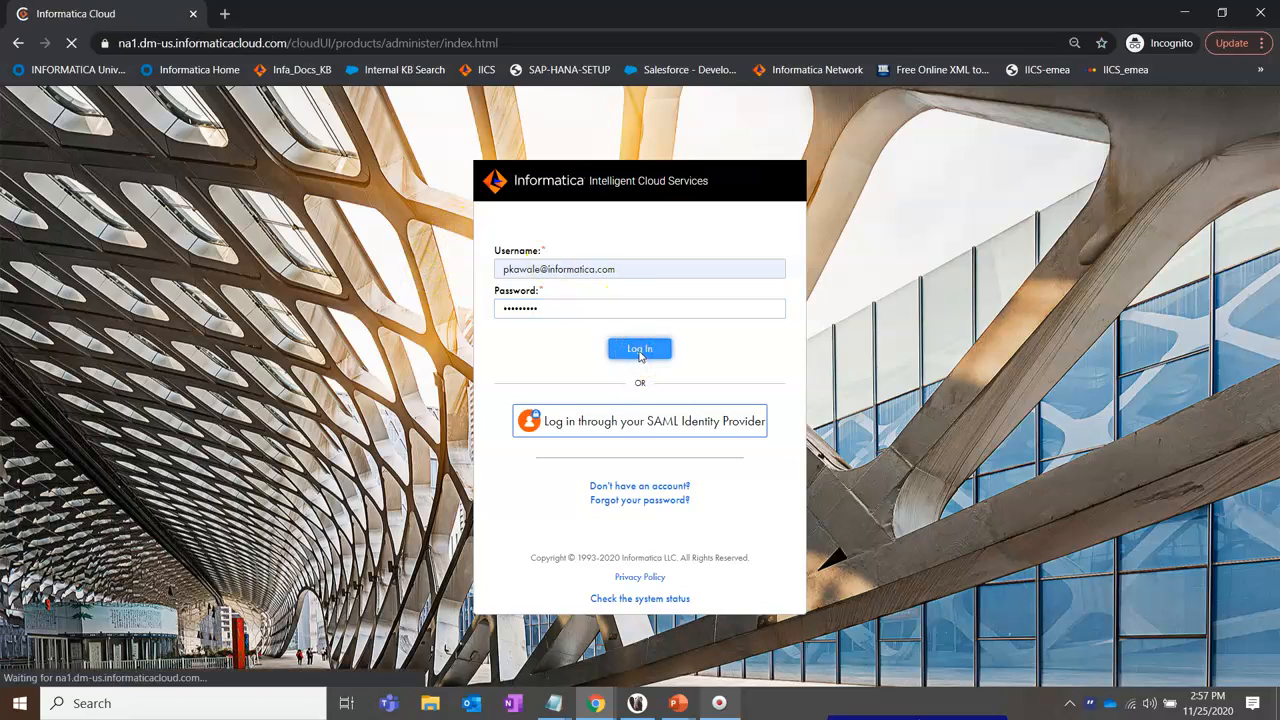
click(640, 348)
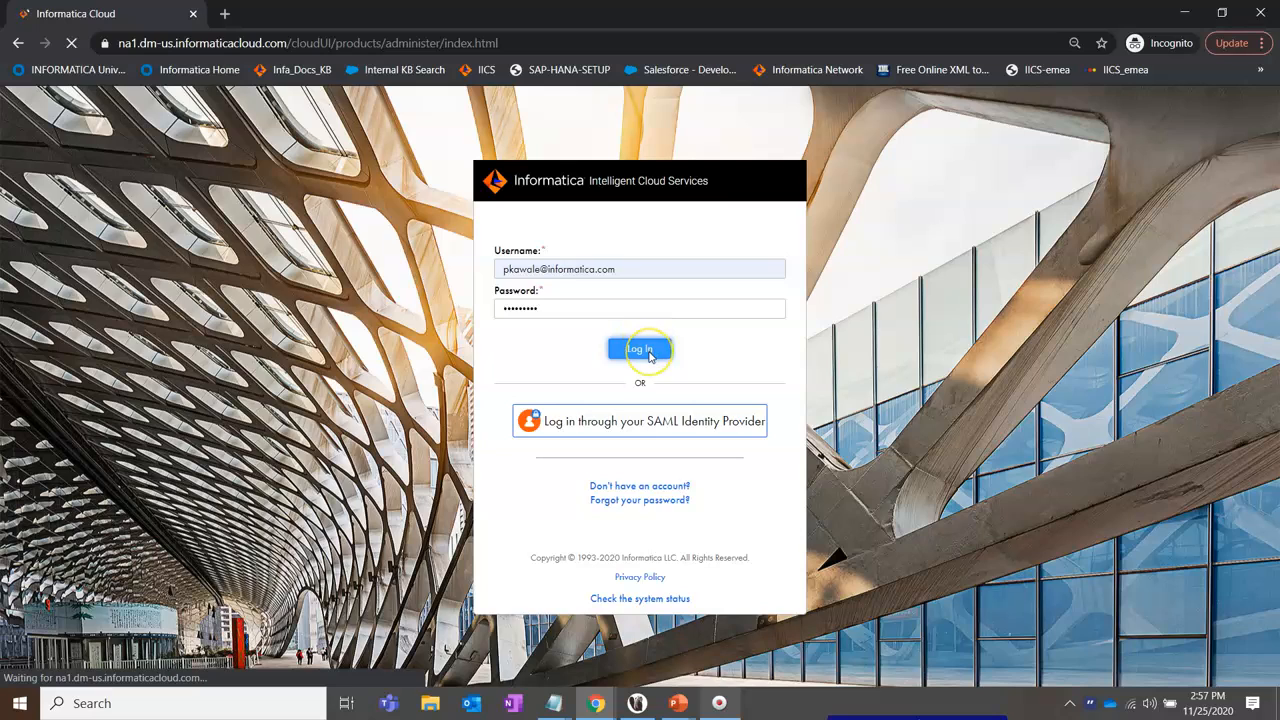
click(640, 348)
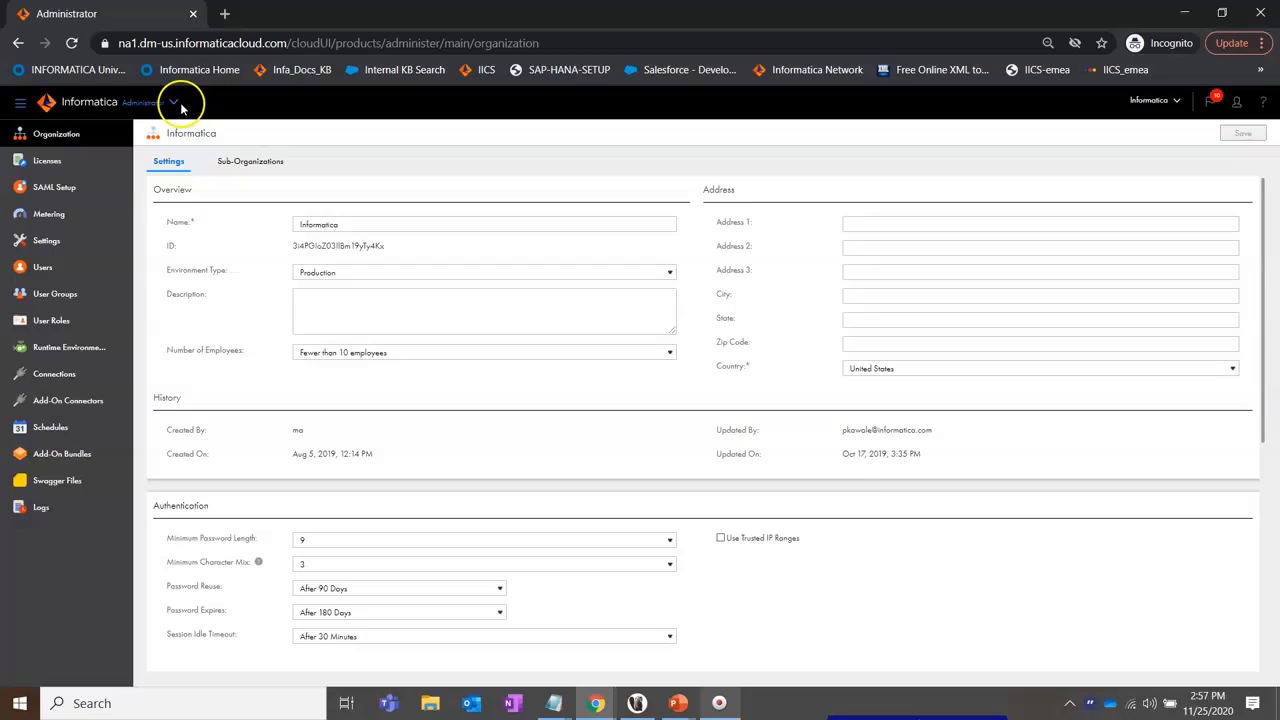
- From My Services, open Operational Insights in a new browser tab and switch to it
click(172, 102)
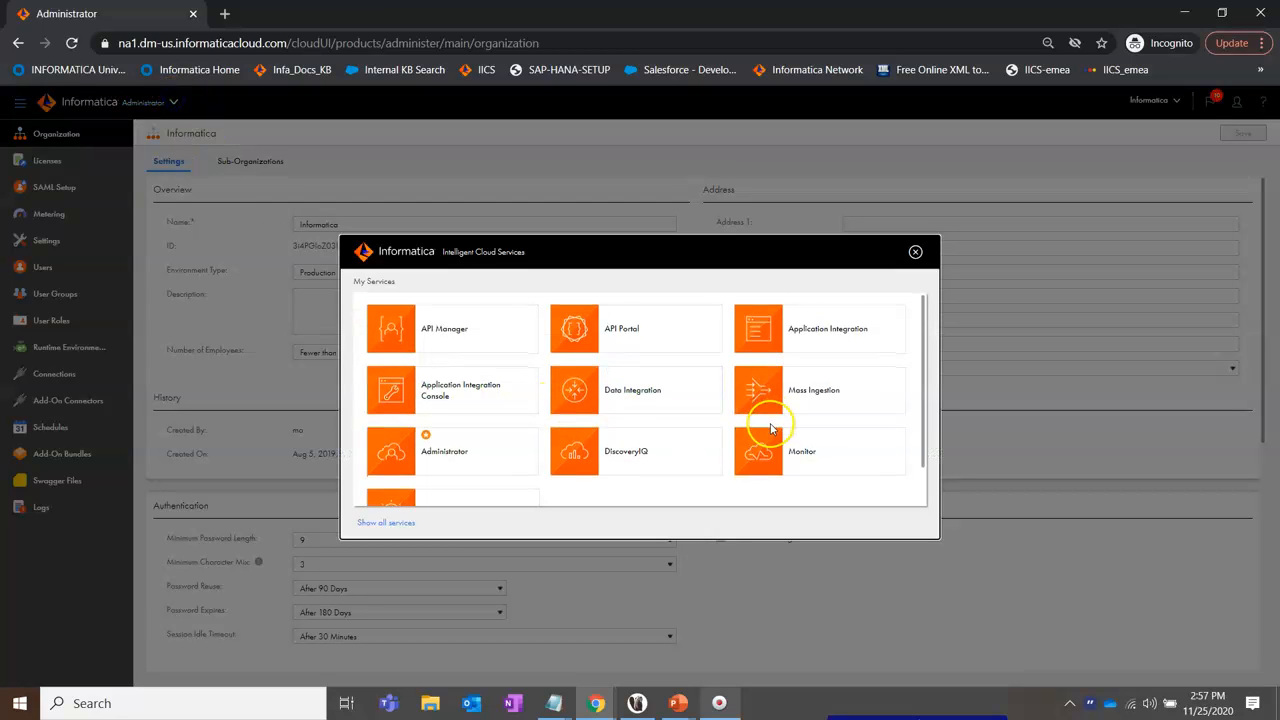
right_click(436, 468)
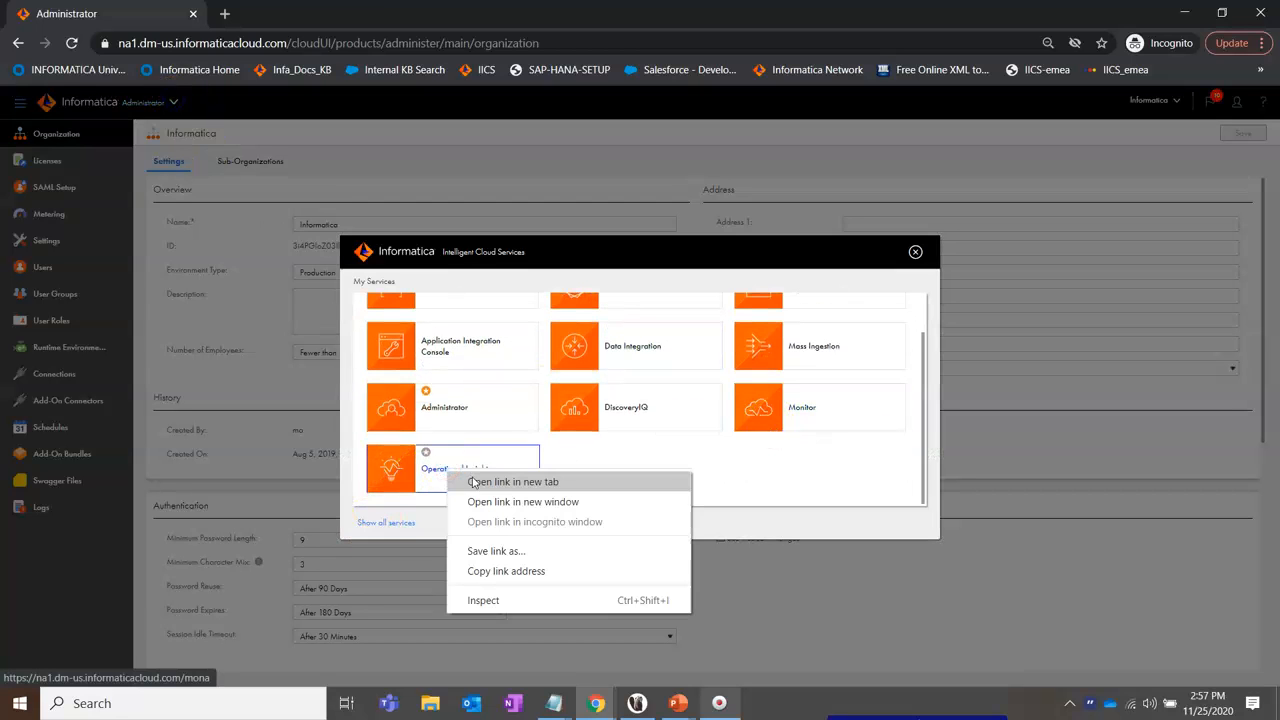
click(512, 480)
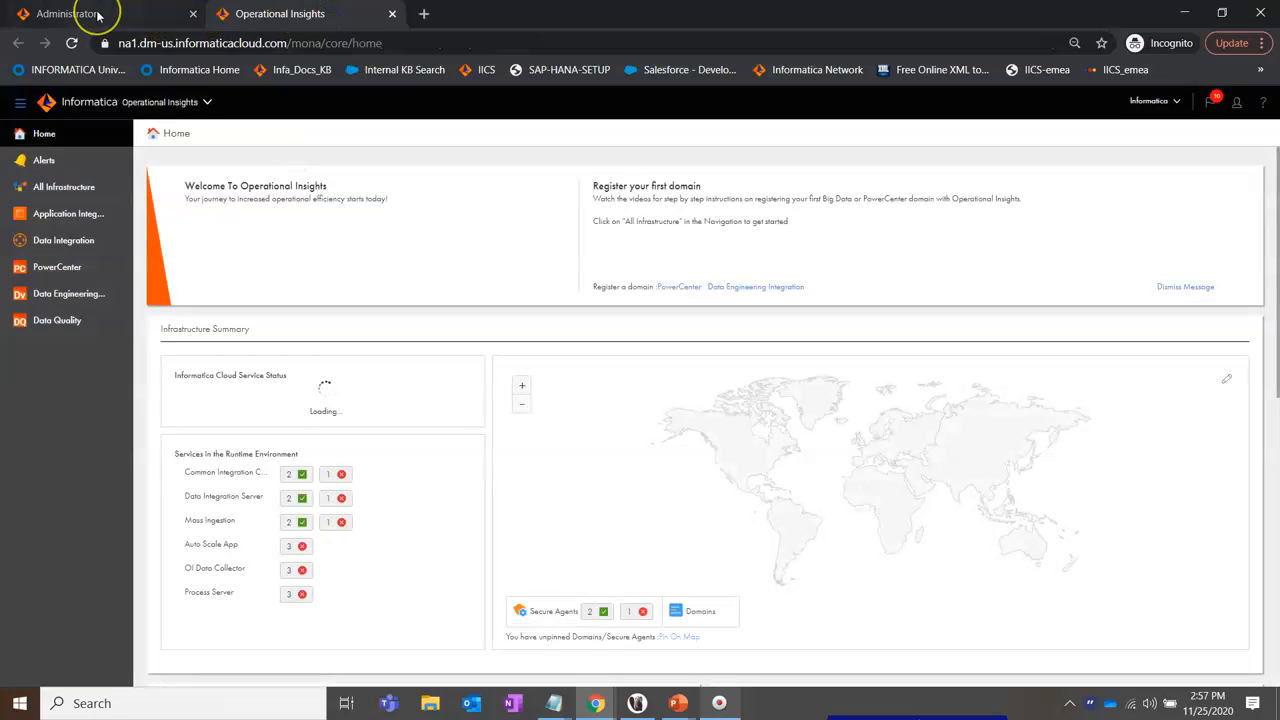
click(70, 12)
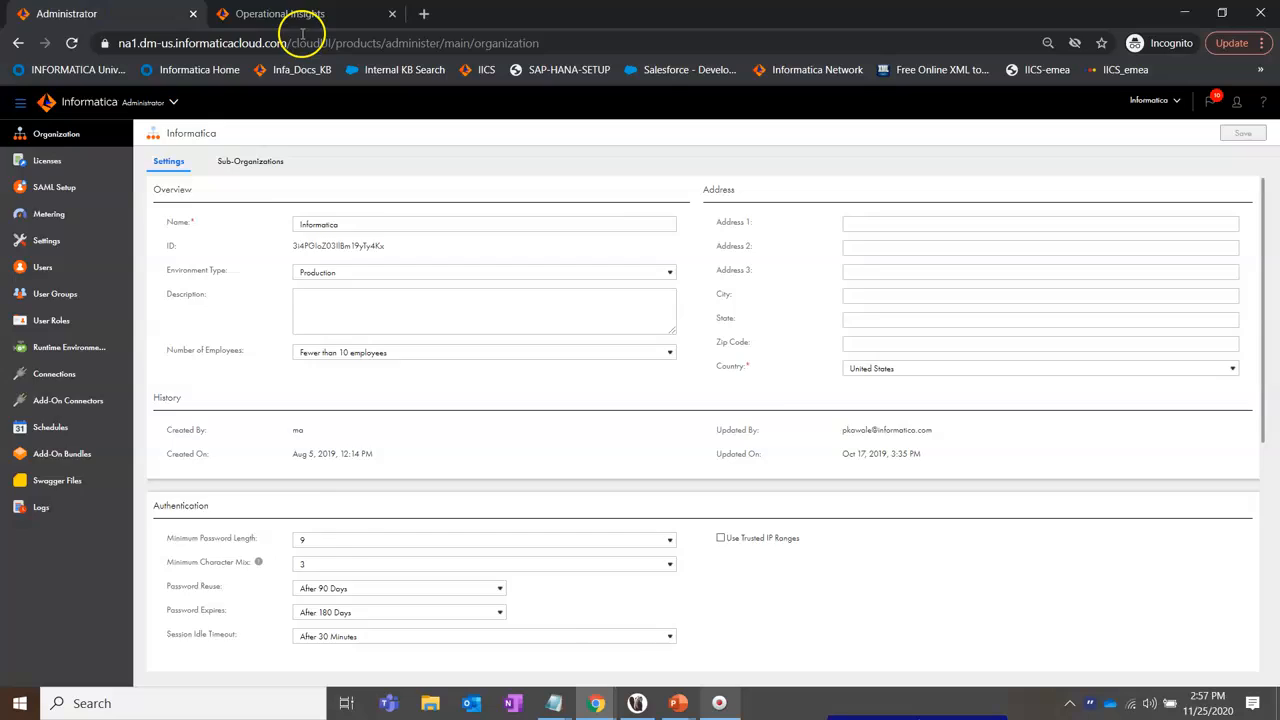
click(280, 12)
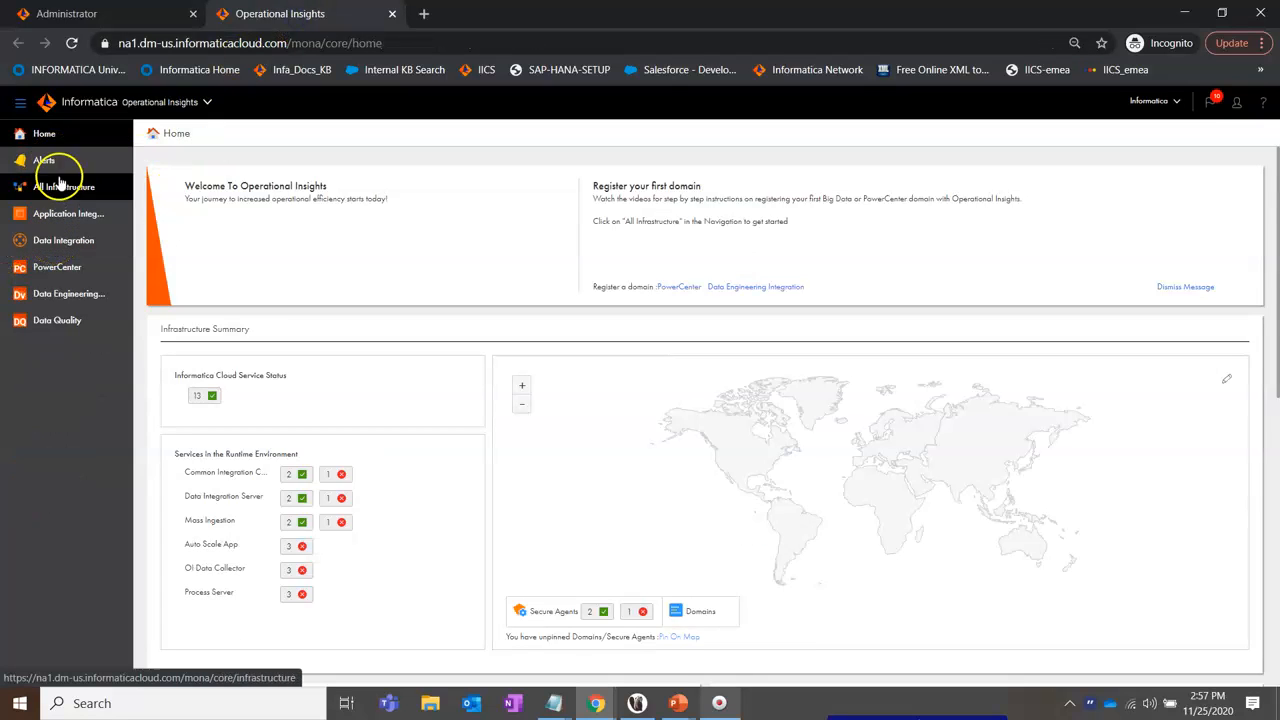
- Go to Alerts, Data Integration Alerts, and create a new alert rule
click(44, 160)
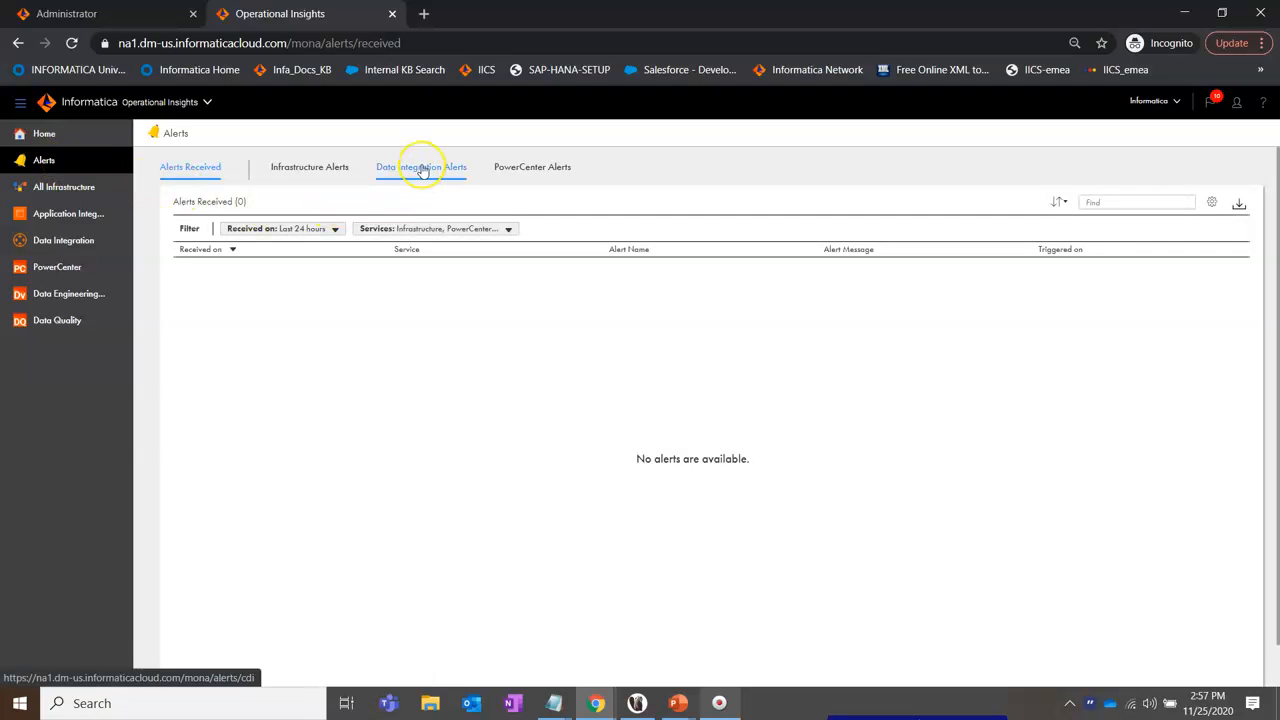
click(420, 166)
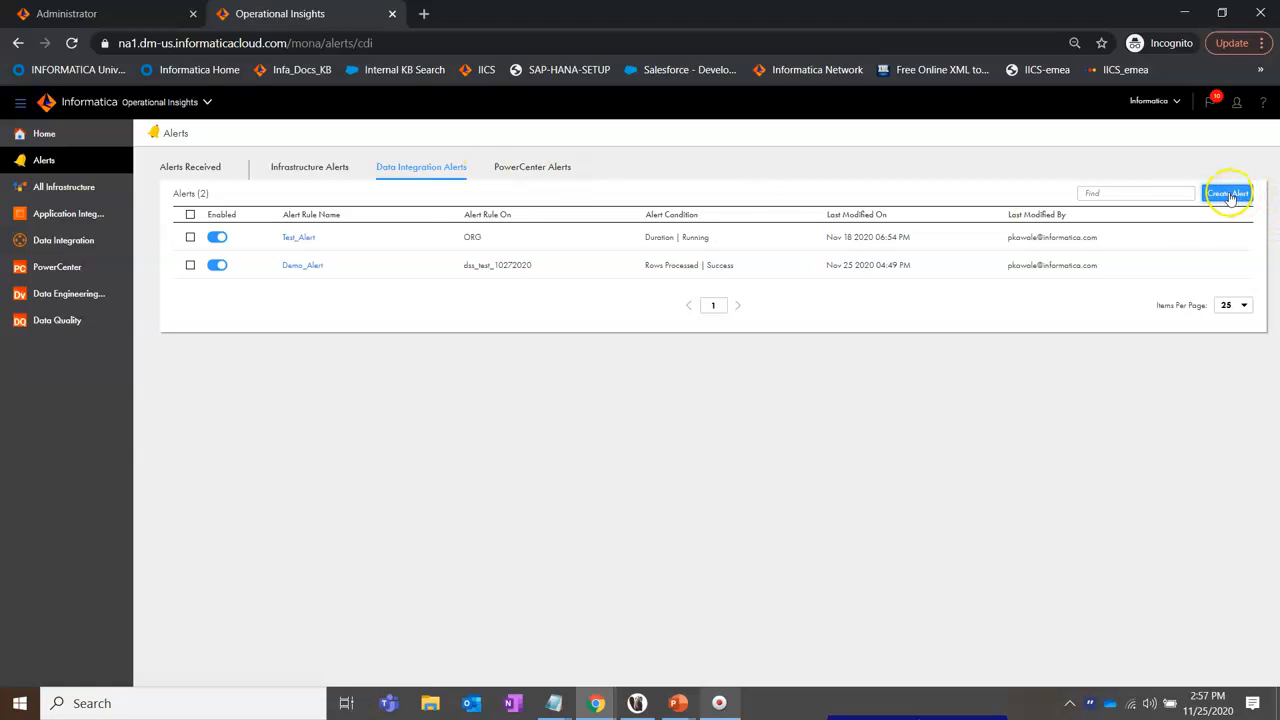
click(1228, 192)
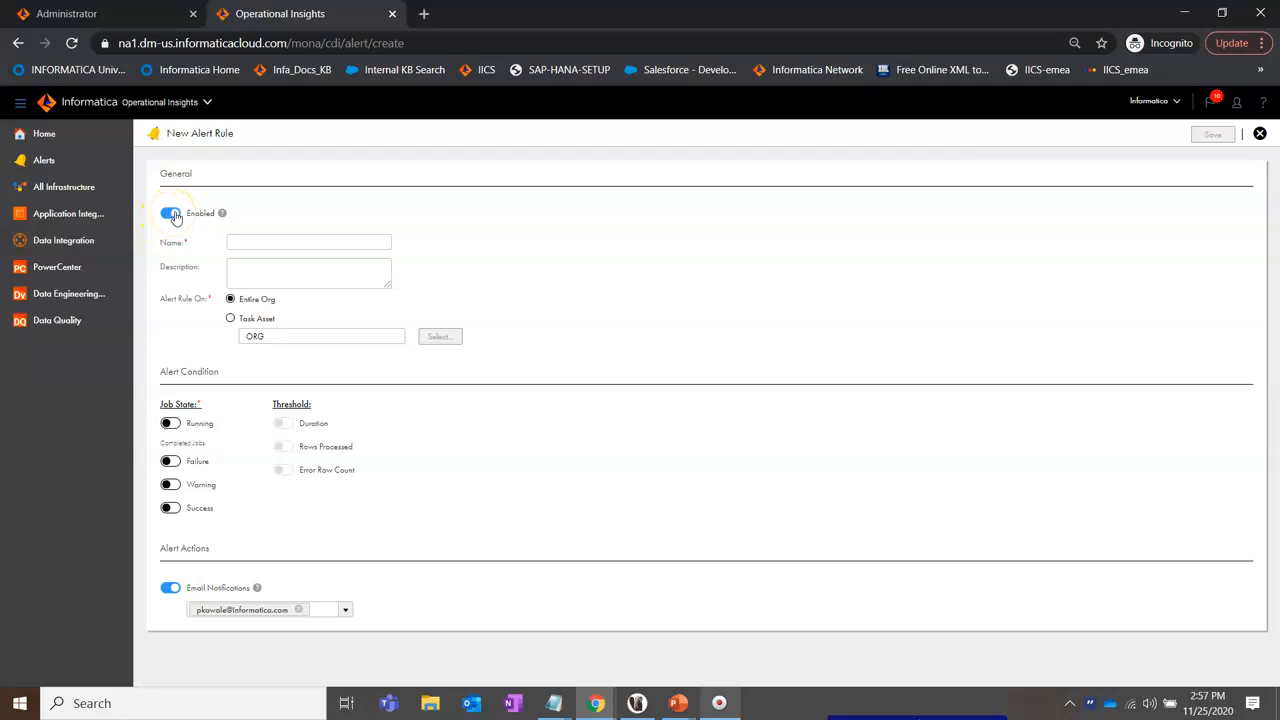
- Name the new alert rule Sample_Alert
click(170, 212)
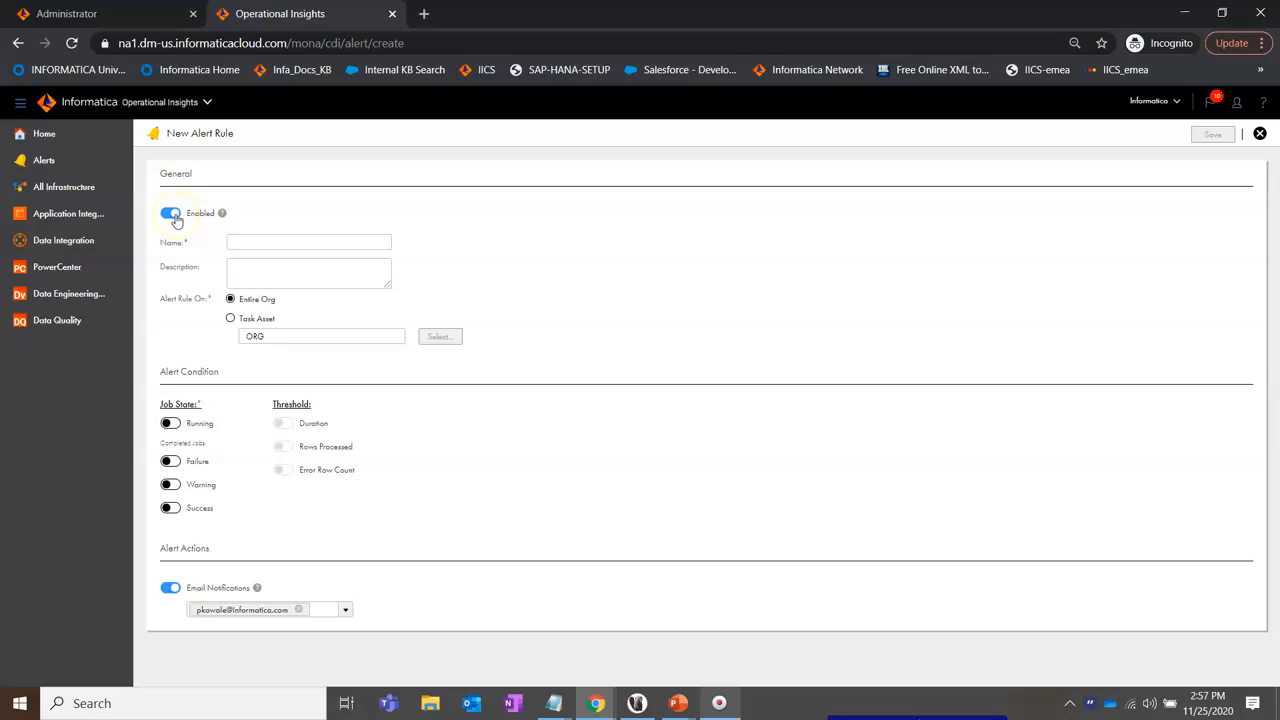
click(308, 240)
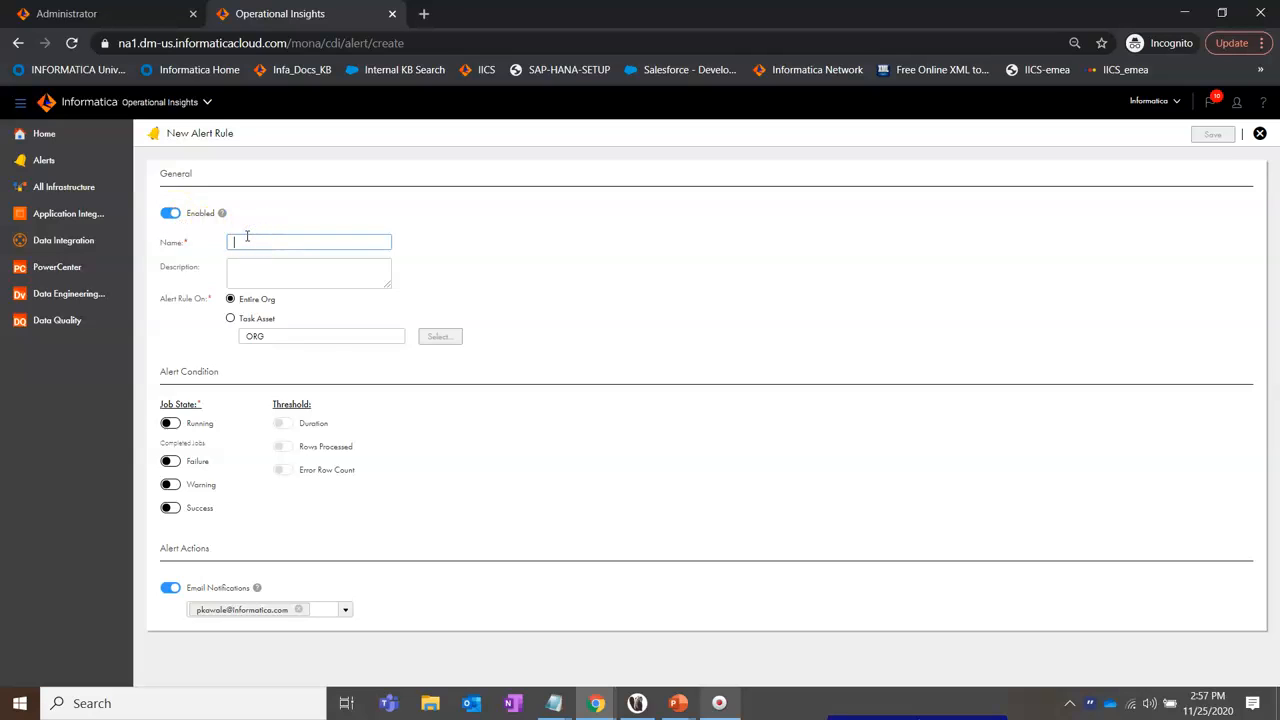
text(Sample_Alert)
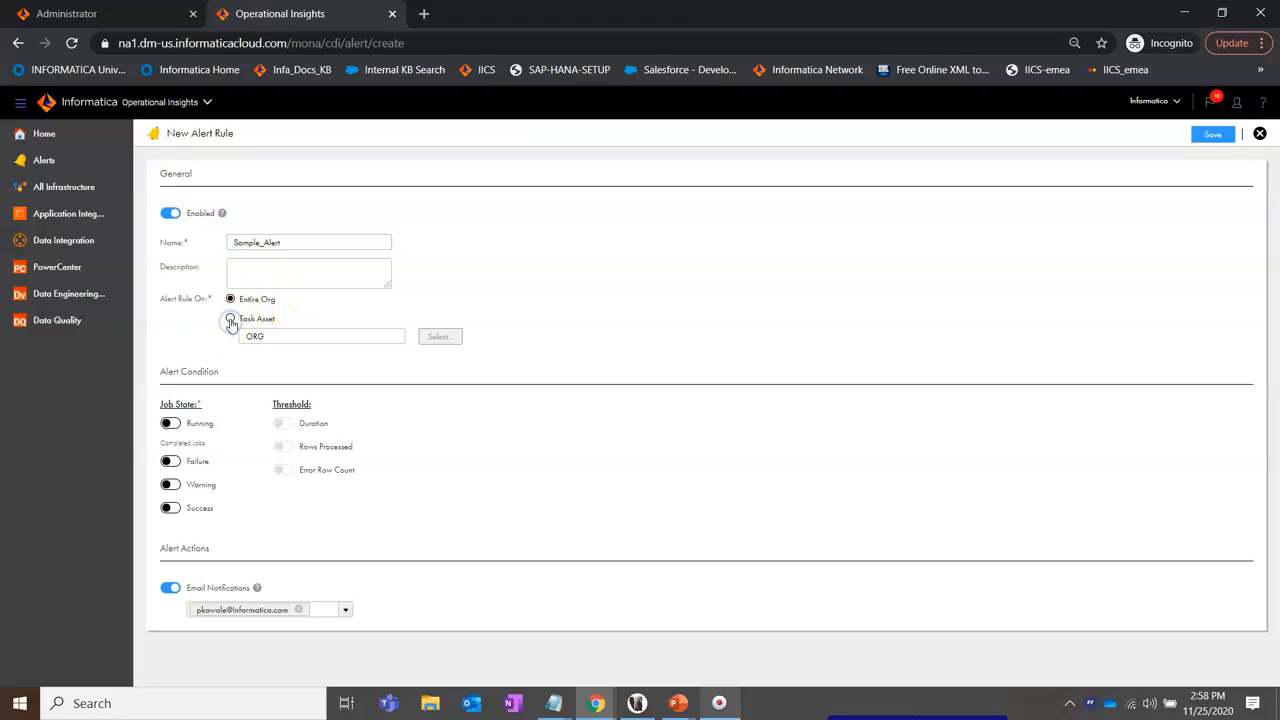
- Scope the rule to the task asset mct_Joiner_Filter_Demo from the Default project
click(230, 318)
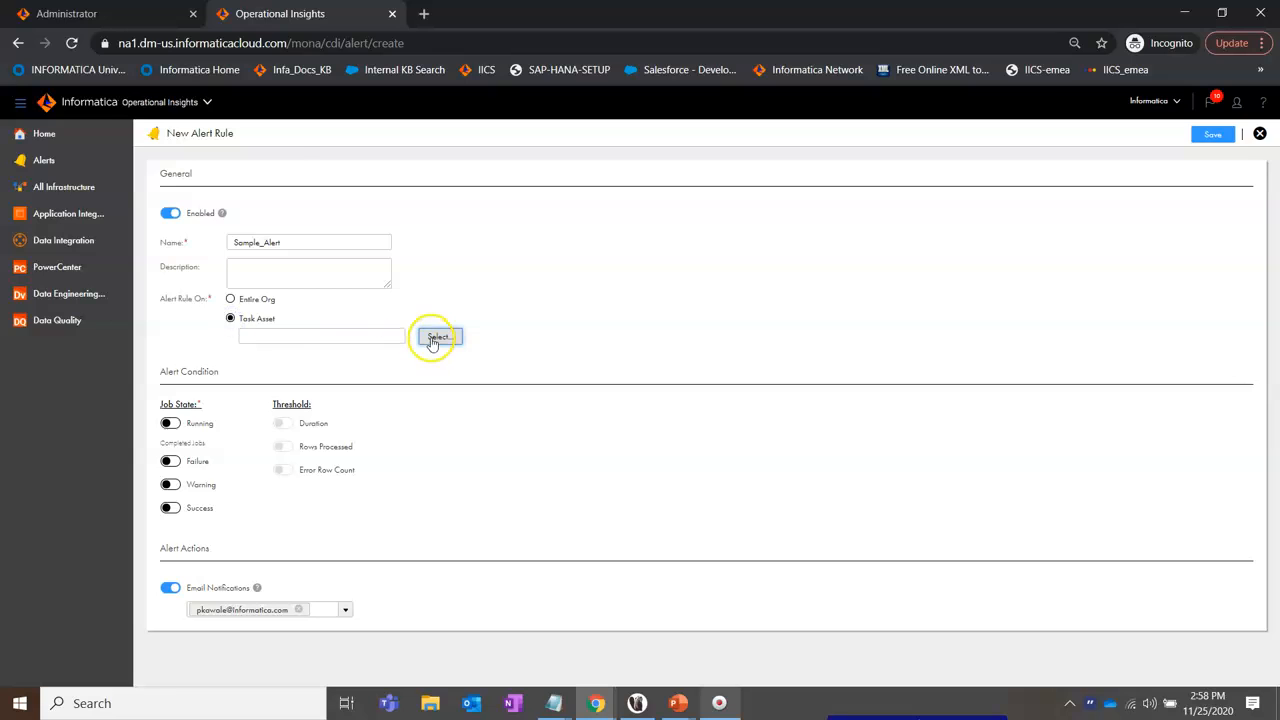
click(438, 336)
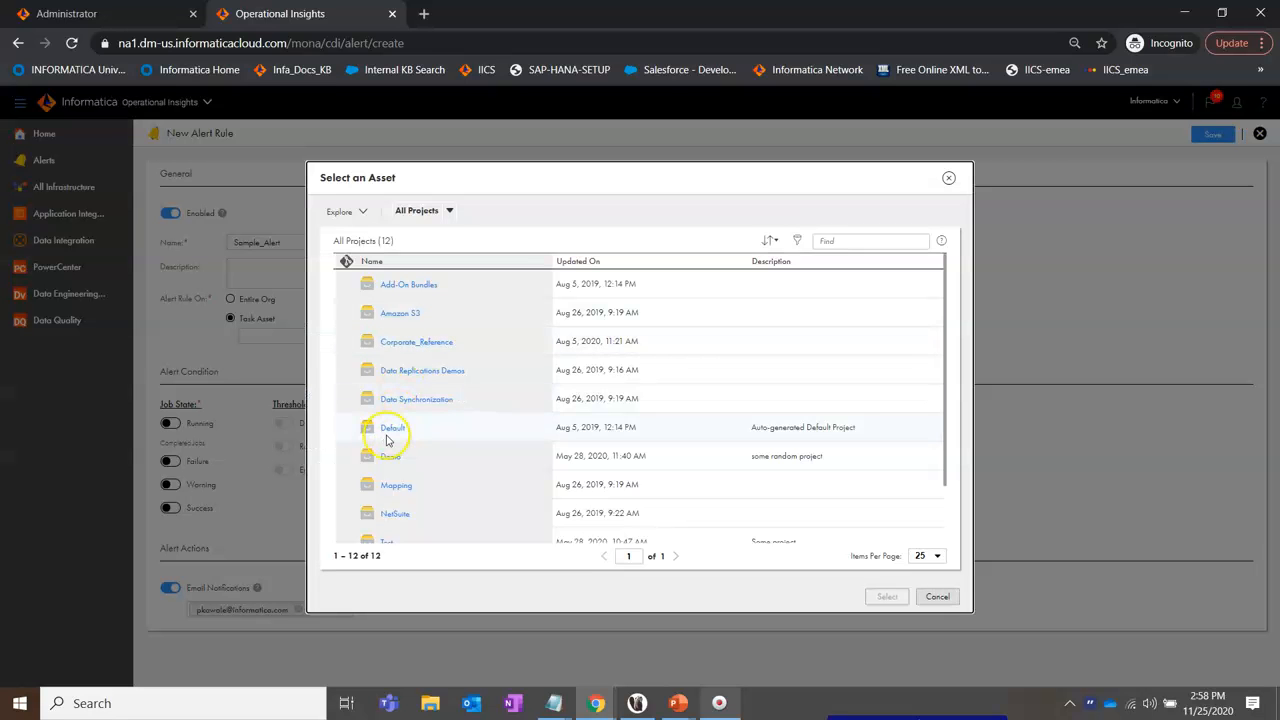
double_click(392, 428)
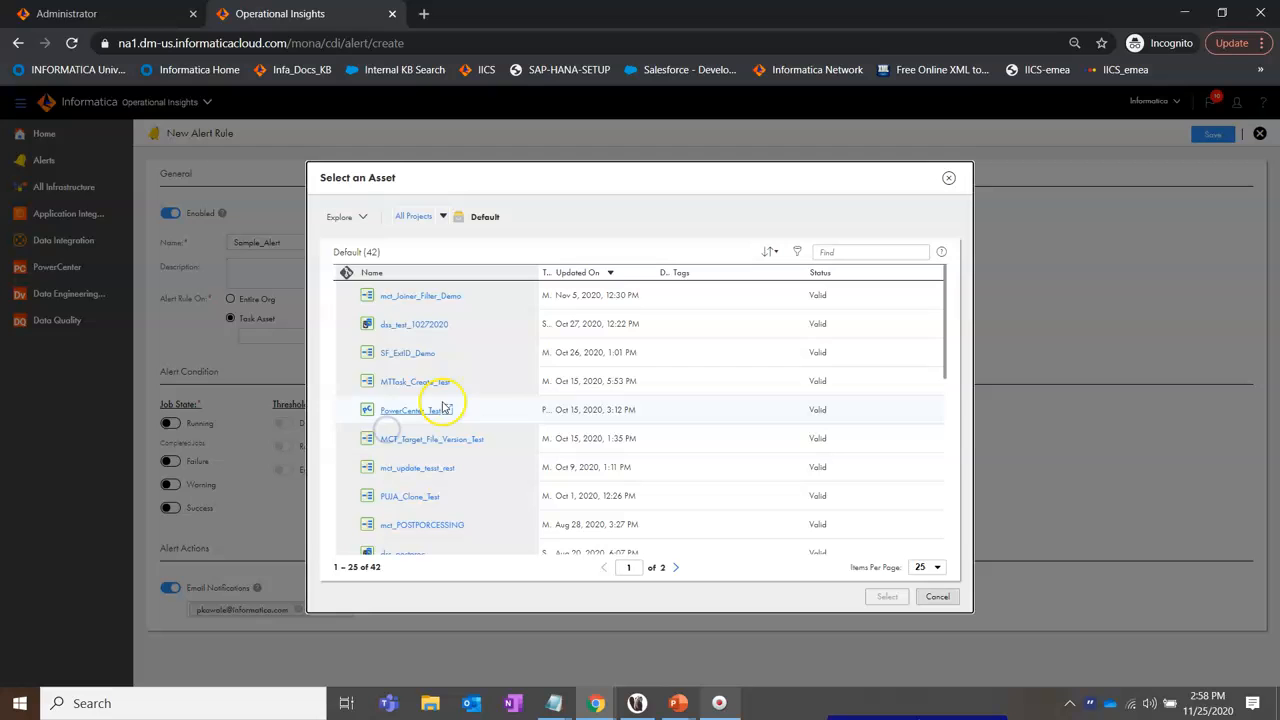
click(420, 296)
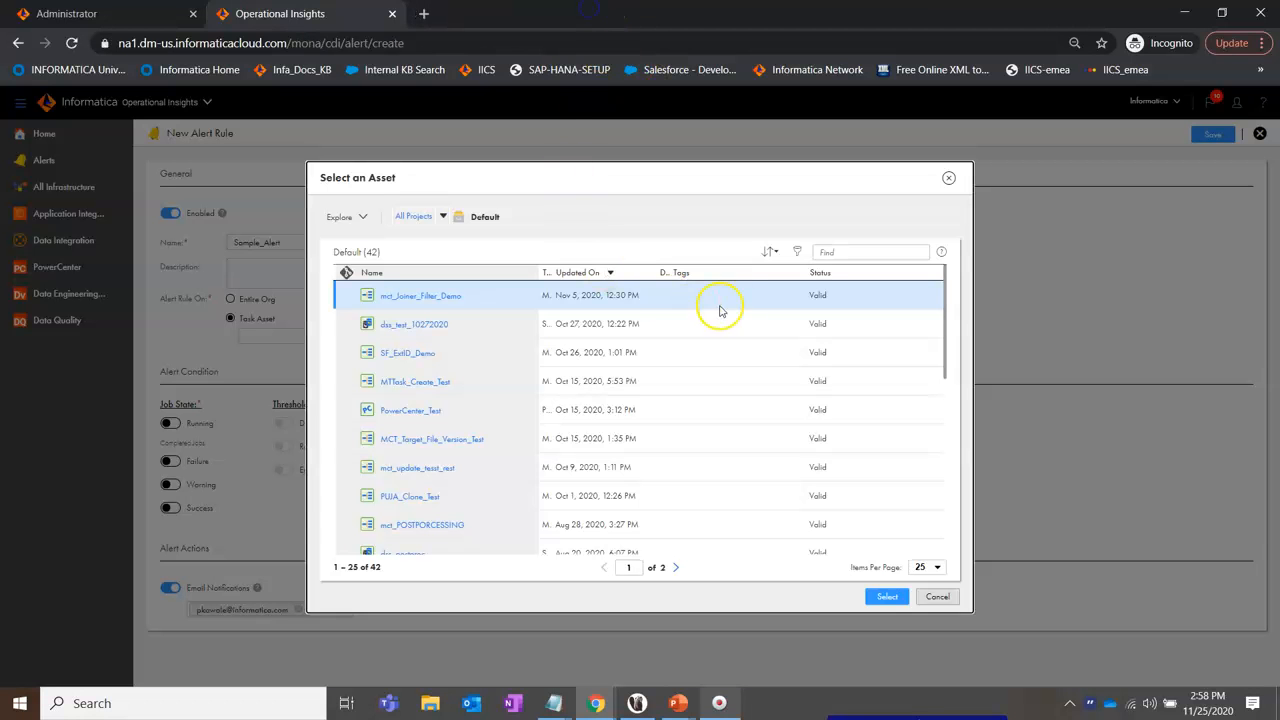
click(886, 596)
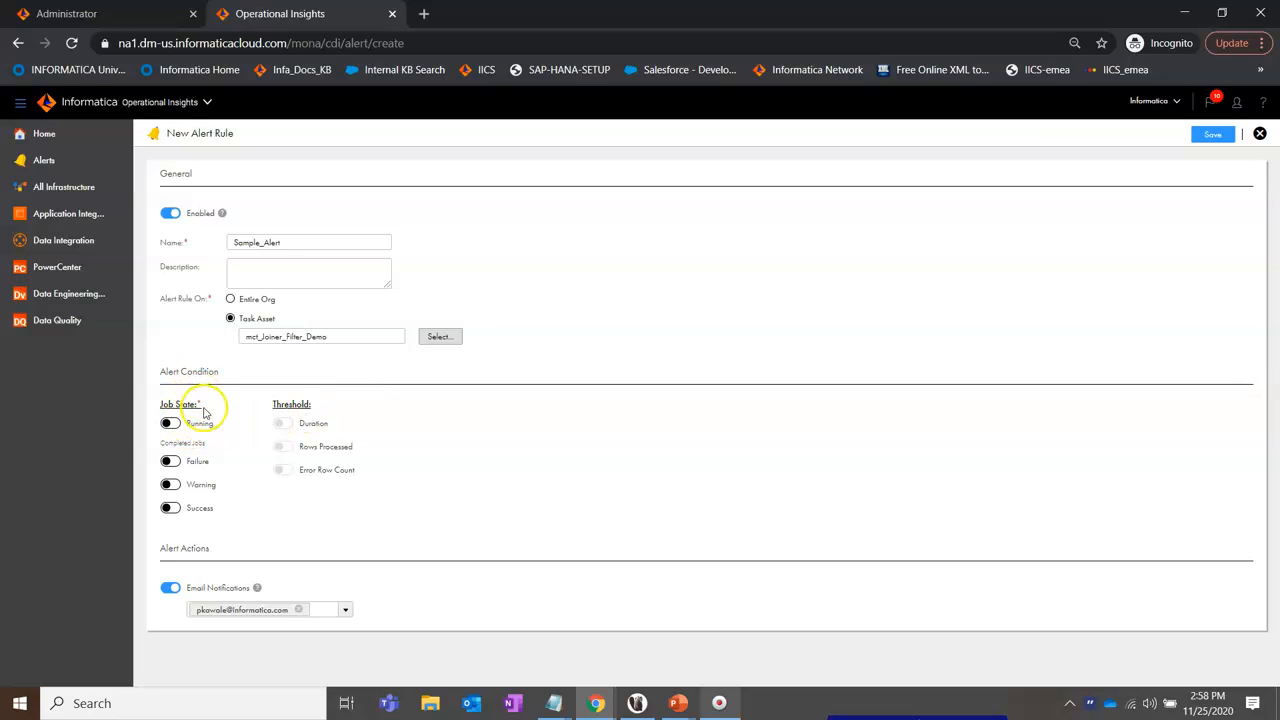
- Turn off the Running state and try Success with Rows Processed and Duration thresholds
click(170, 424)
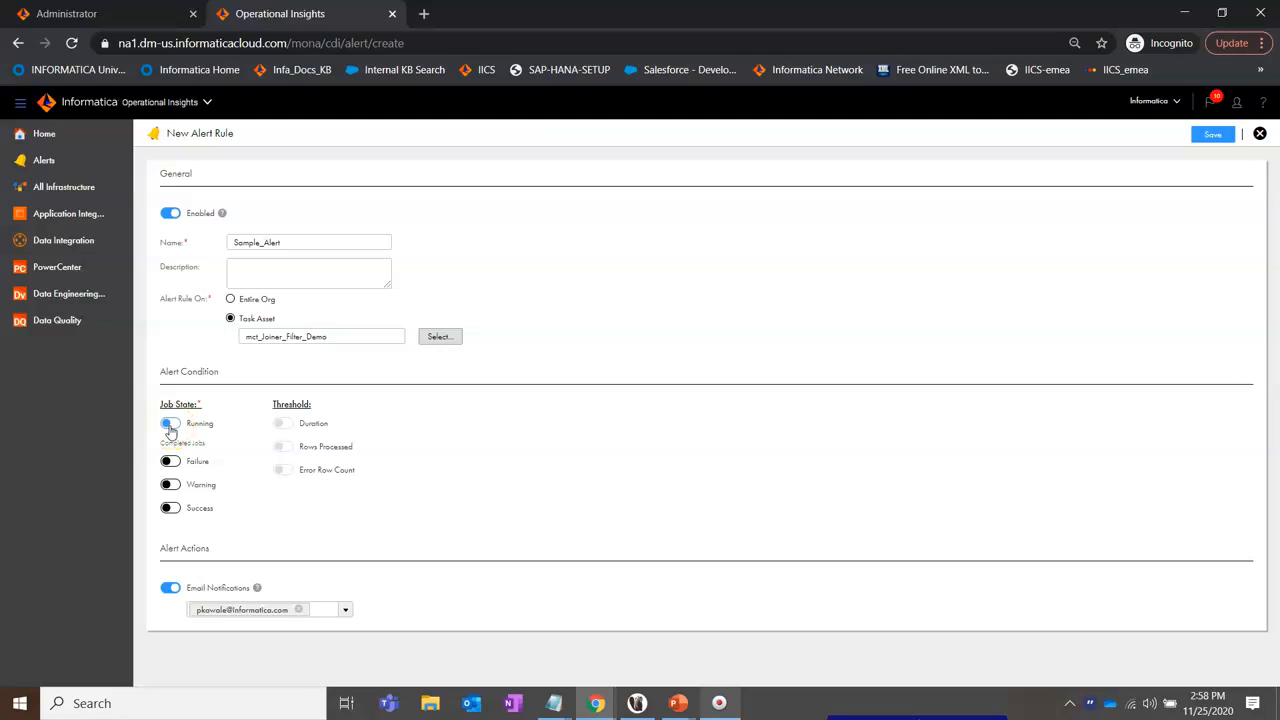
click(170, 424)
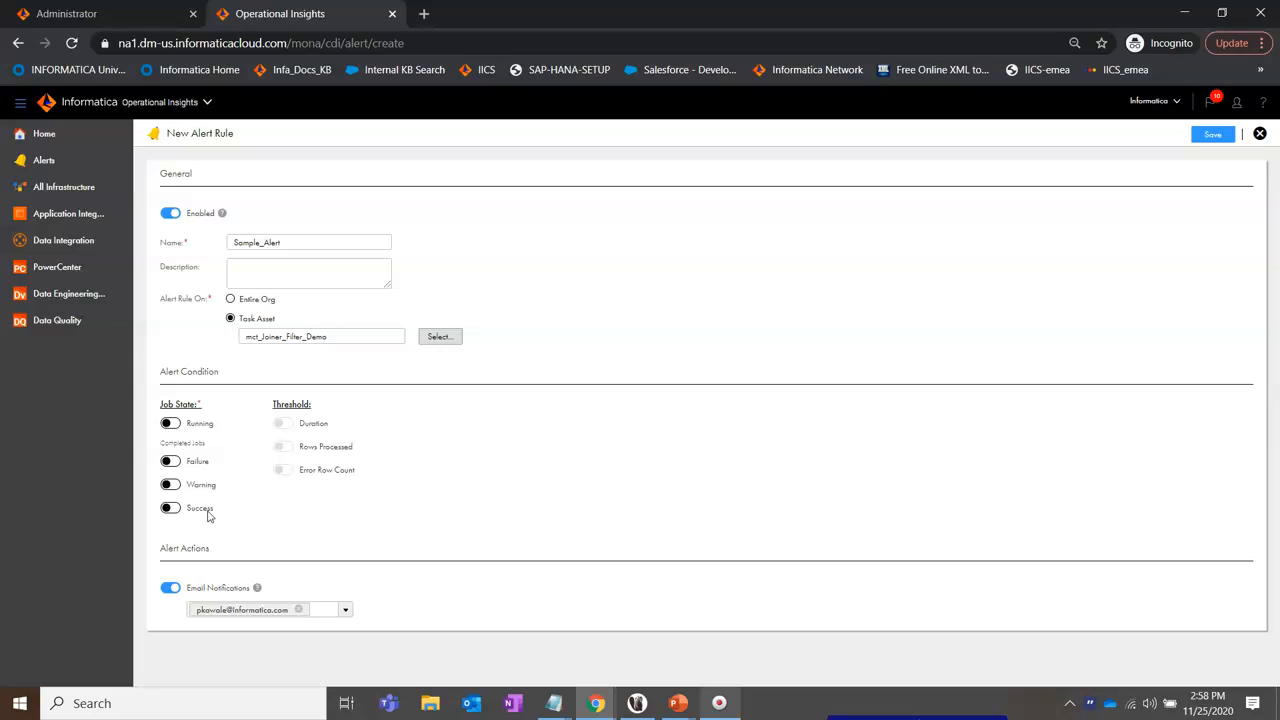
click(170, 508)
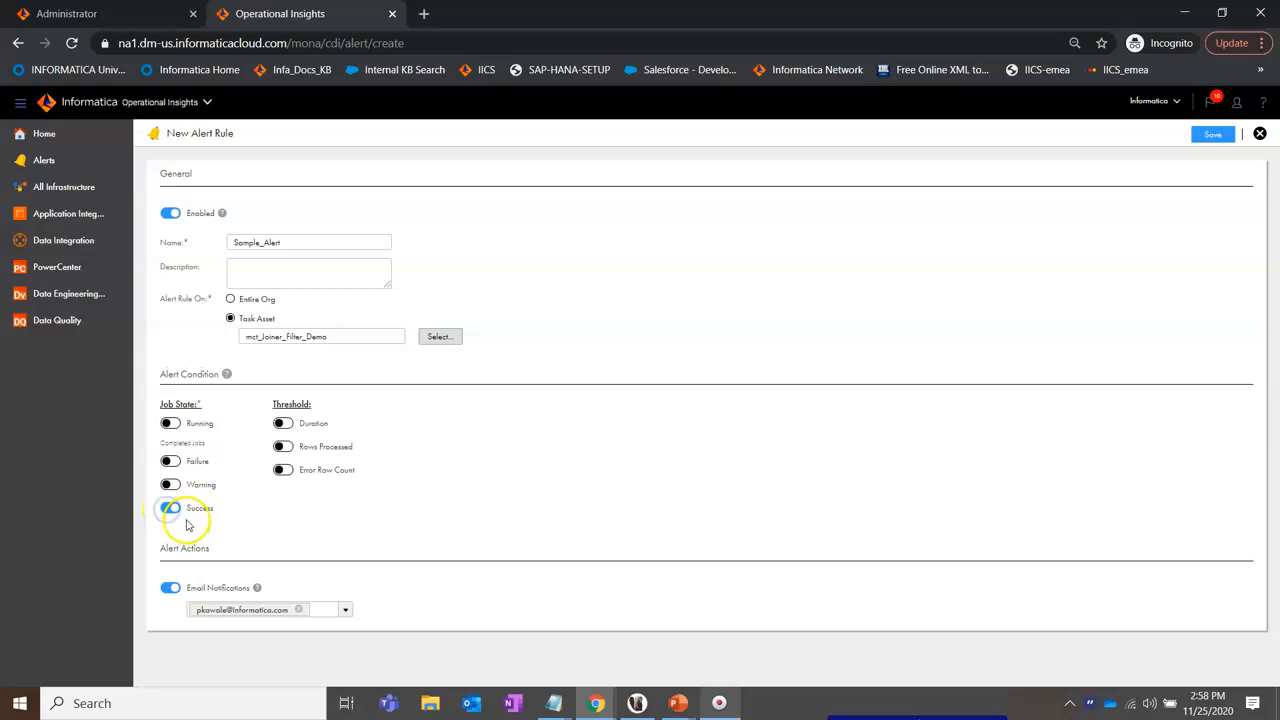
click(170, 508)
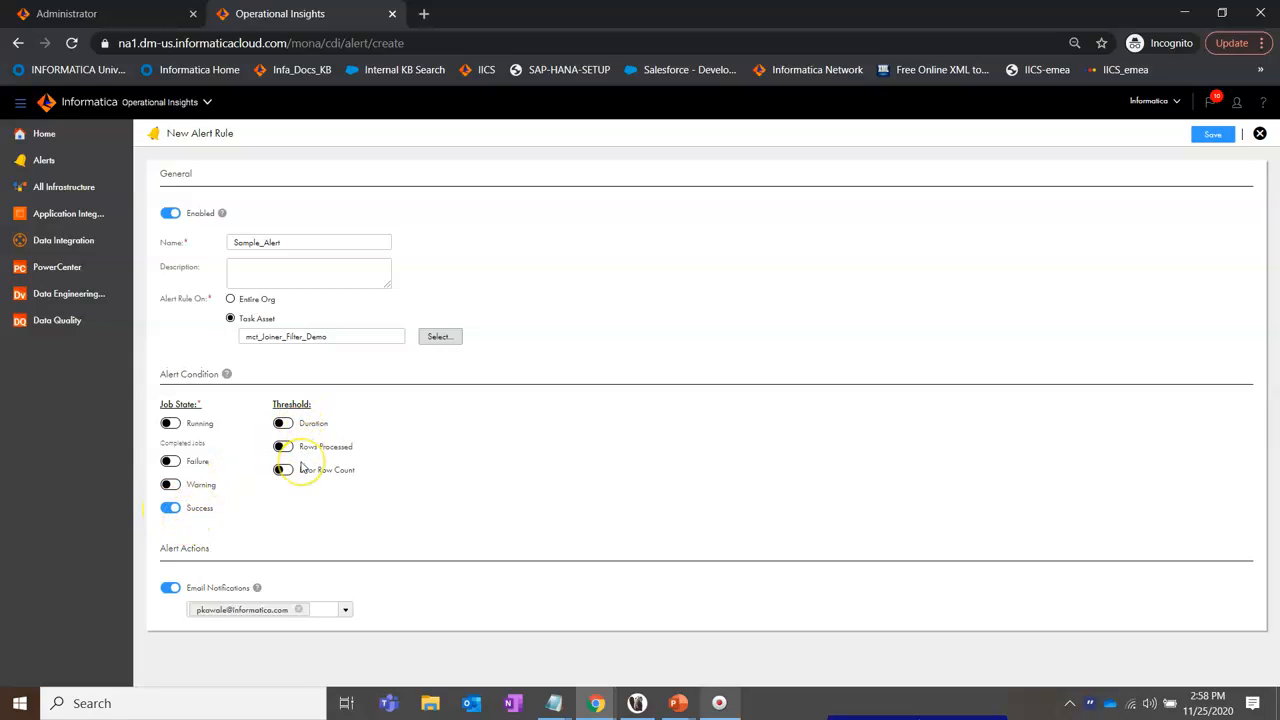
click(284, 446)
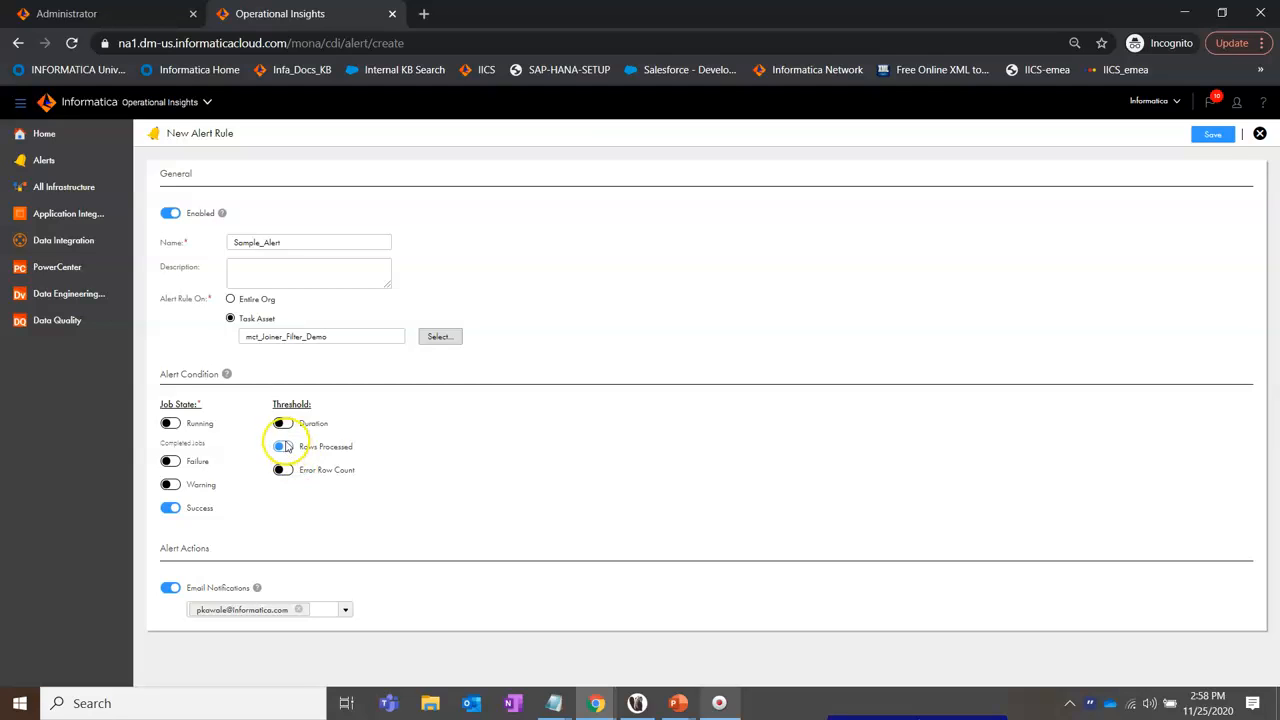
click(282, 446)
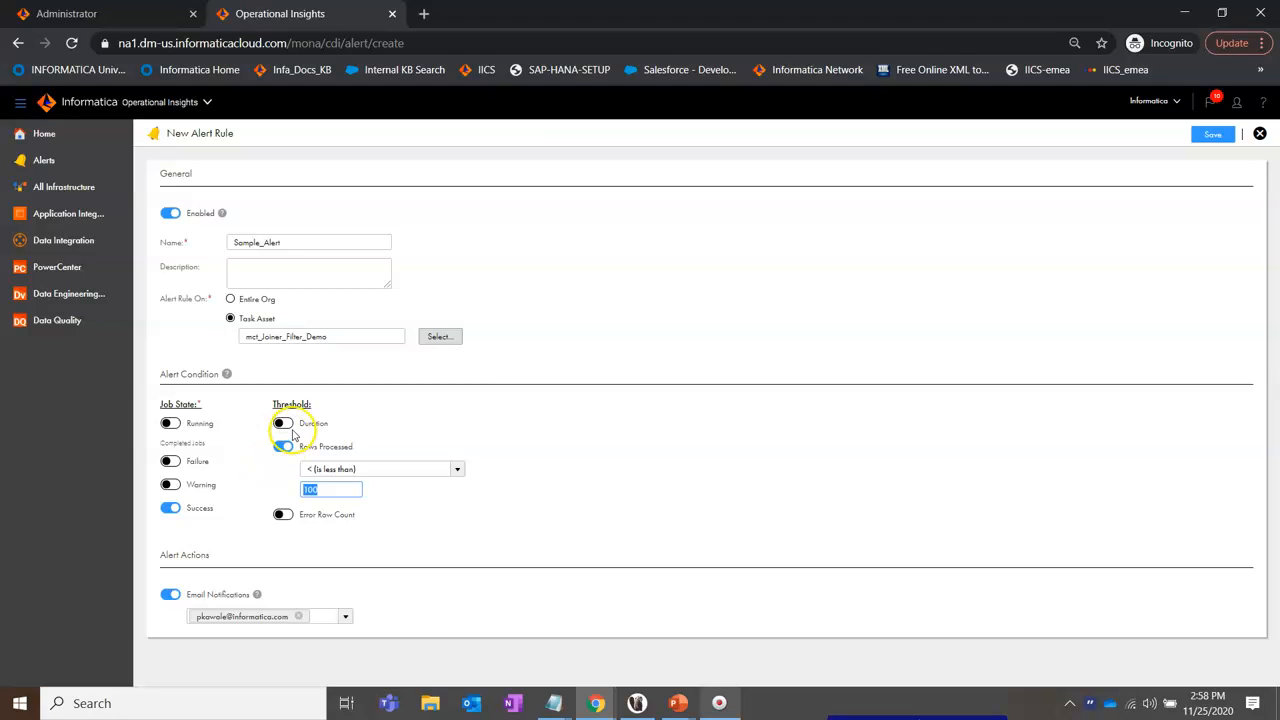
click(284, 424)
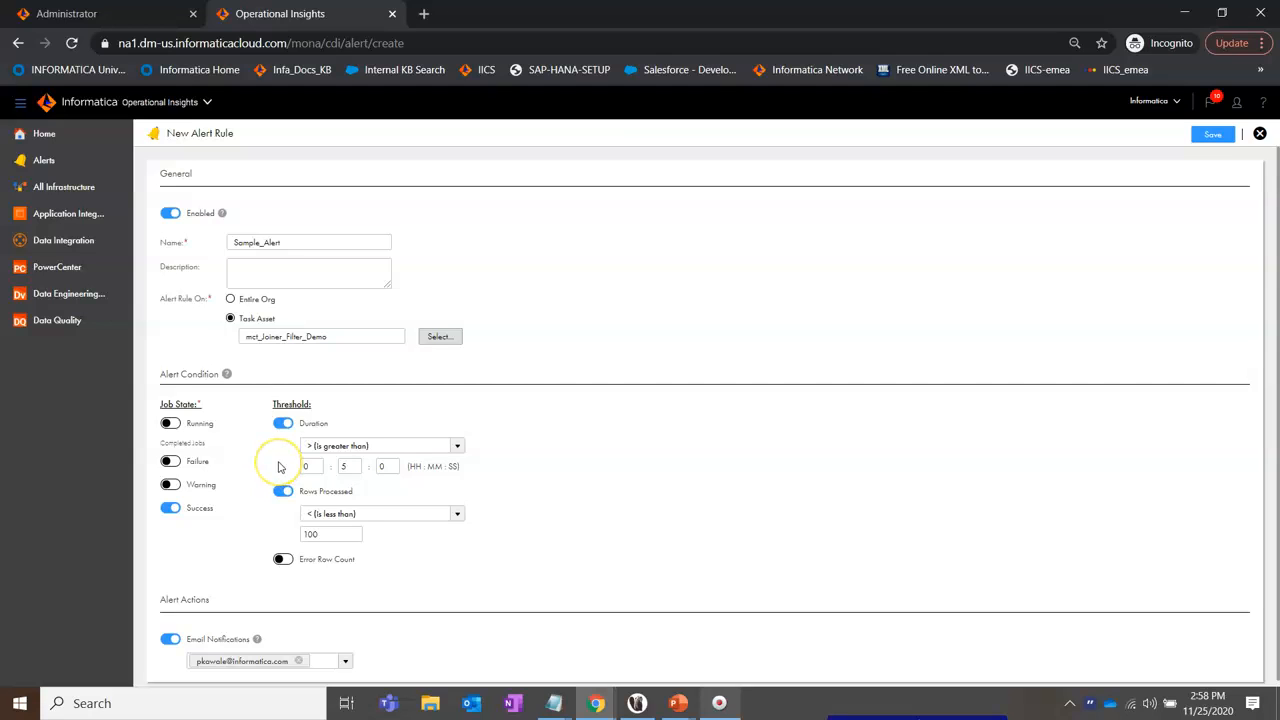
click(282, 560)
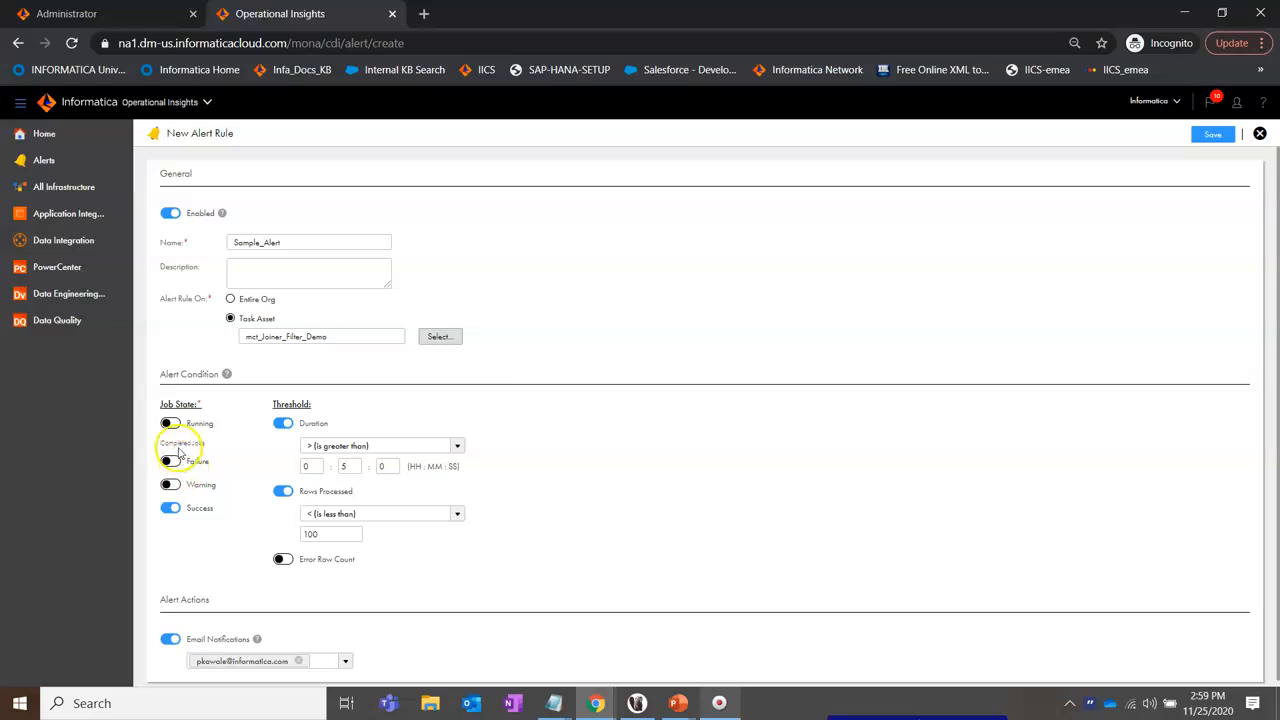
- Leave only the Failure job state enabled with all thresholds removed
click(170, 460)
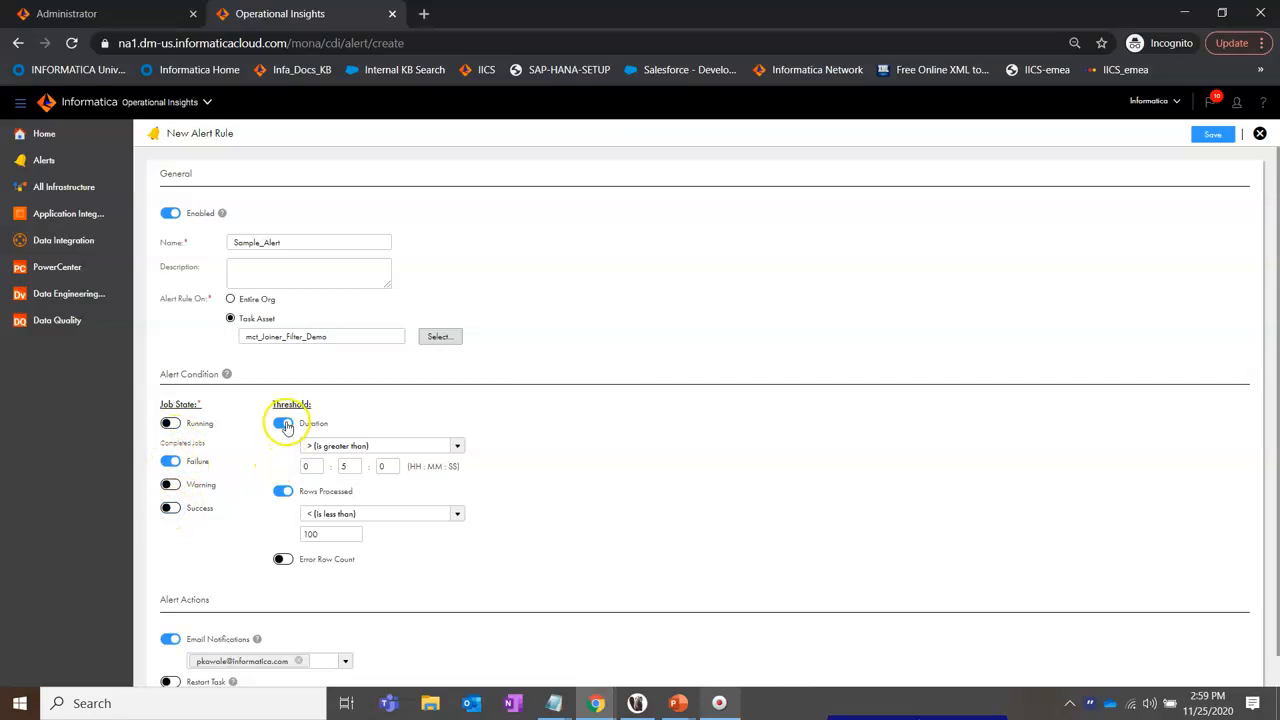
click(282, 424)
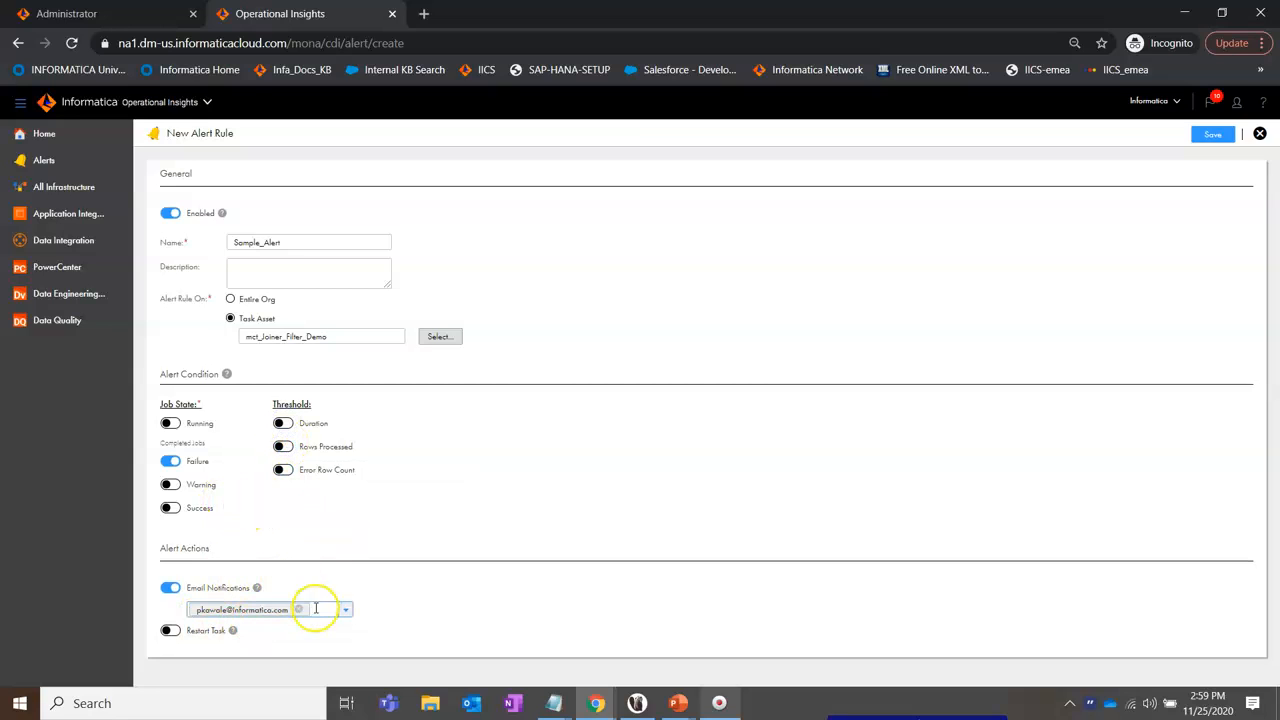
- Add TestUserAccess as an email recipient and save the new Sample_Alert rule
click(344, 608)
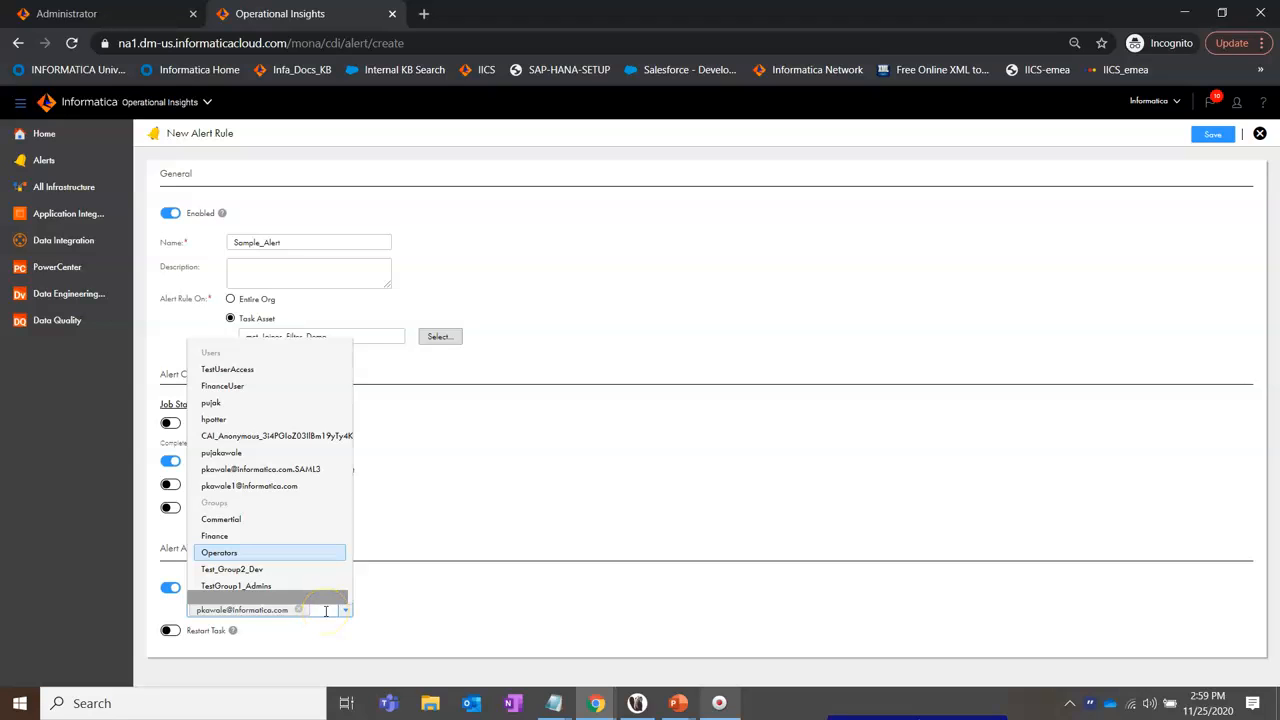
mouse_move(228, 368)
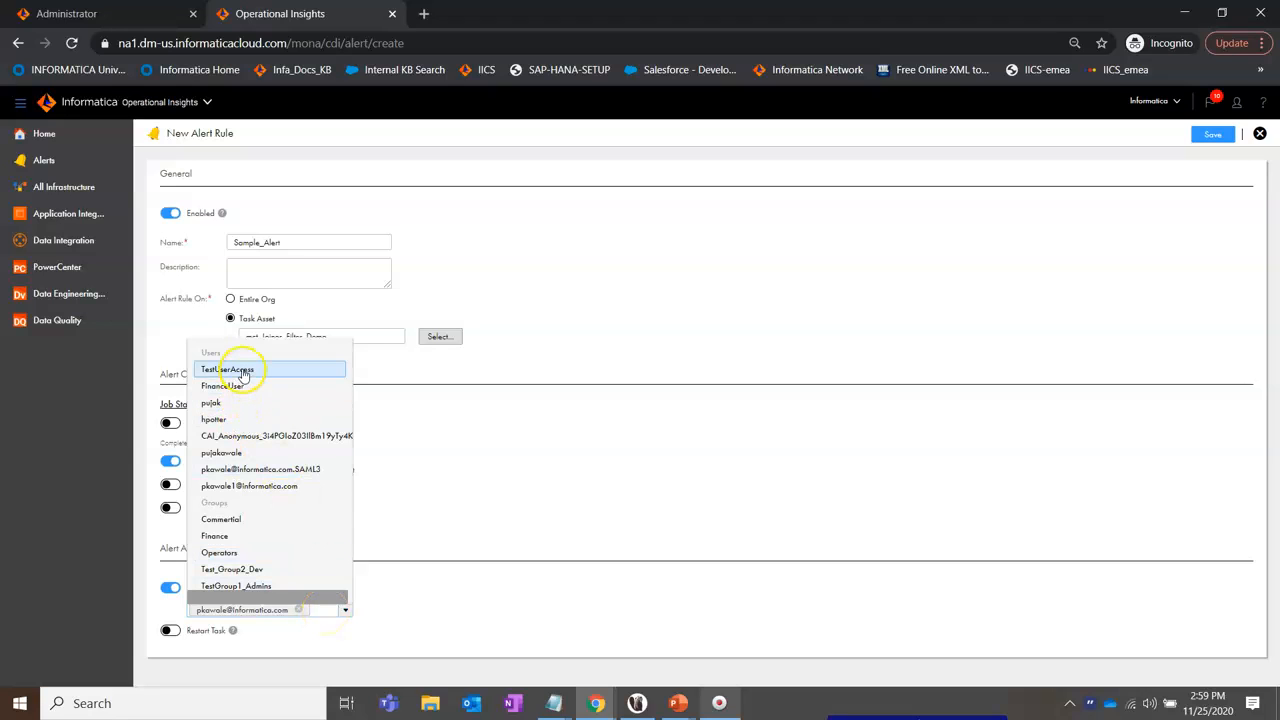
click(228, 370)
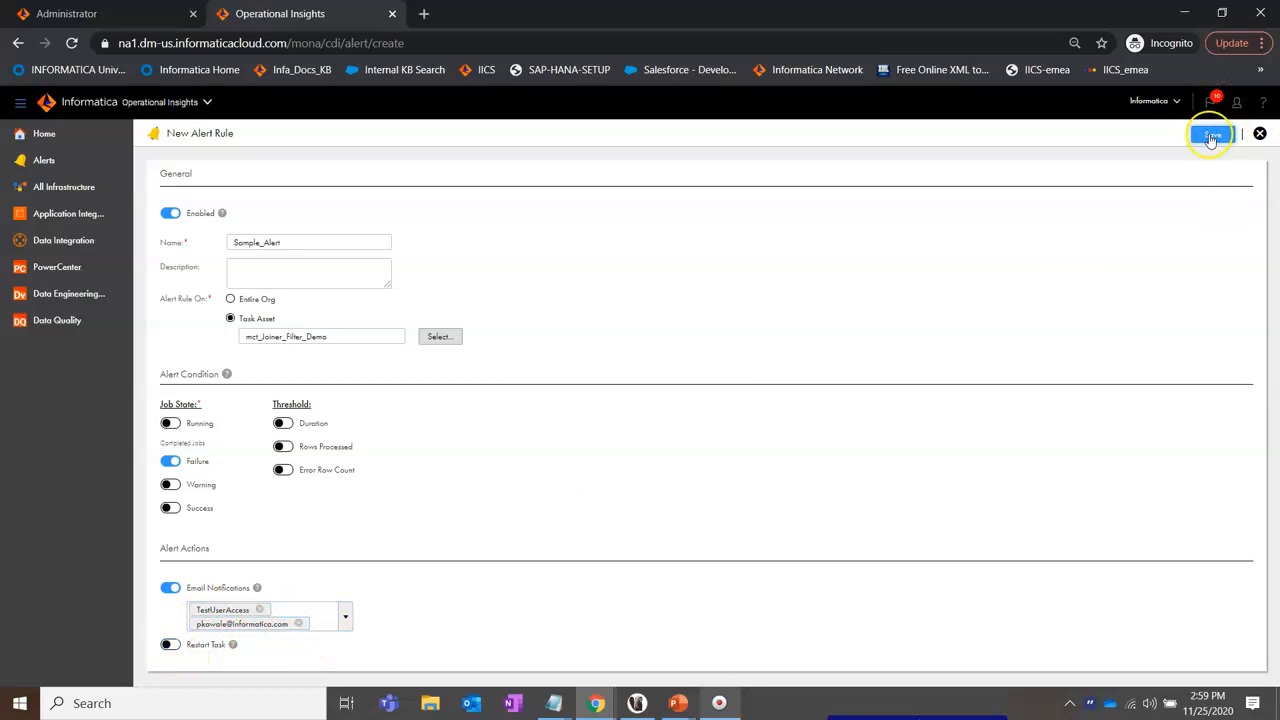
click(1210, 136)
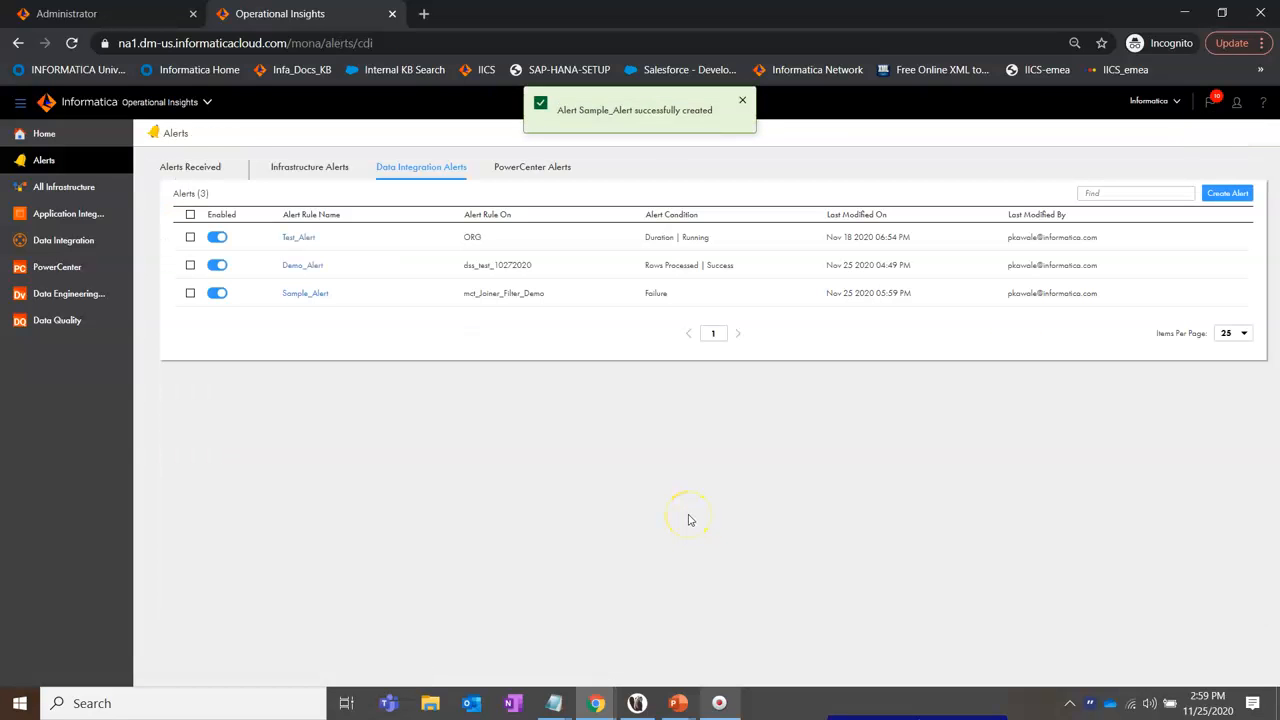
- Reopen Sample_Alert from the alerts list and enter edit mode
click(304, 292)
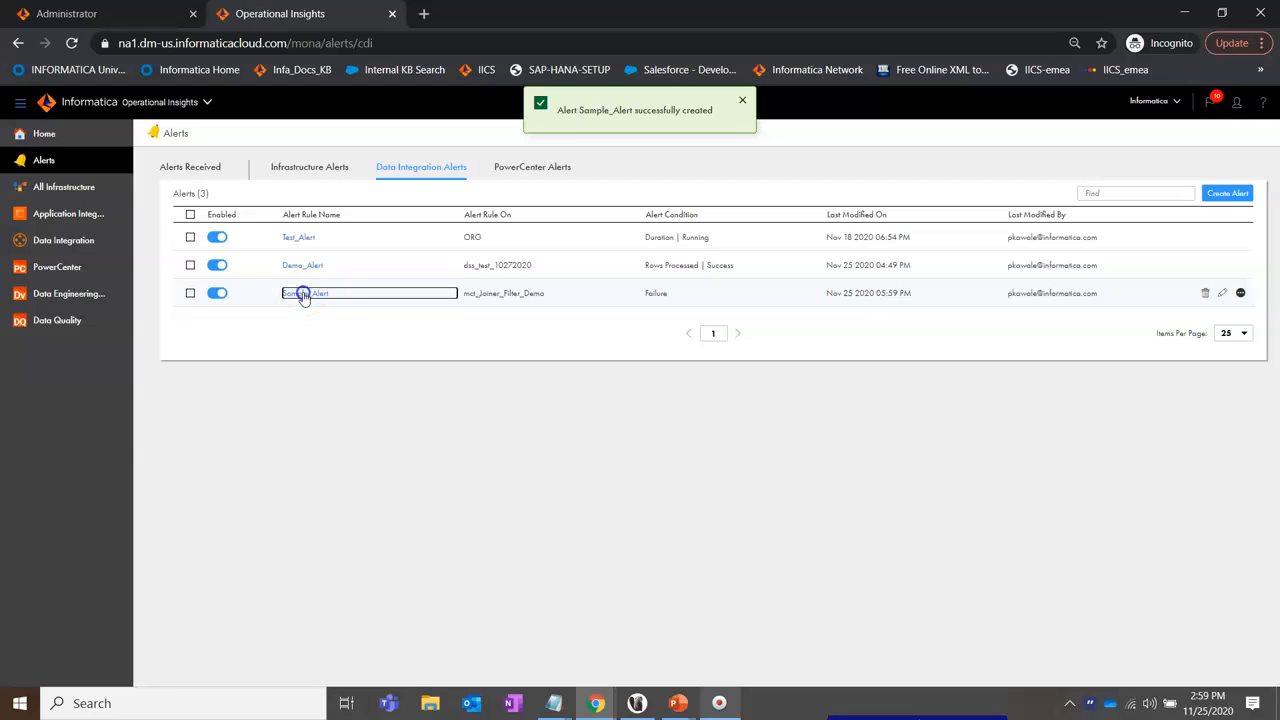
click(304, 292)
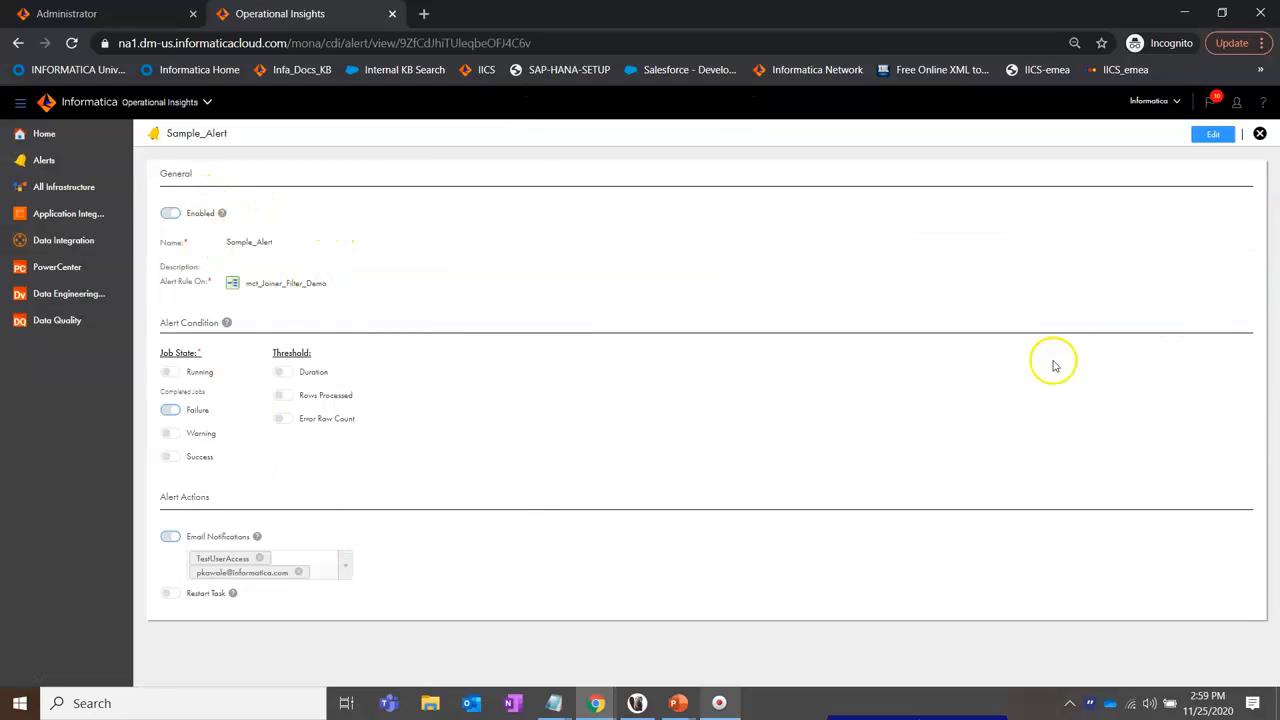
mouse_move(332, 370)
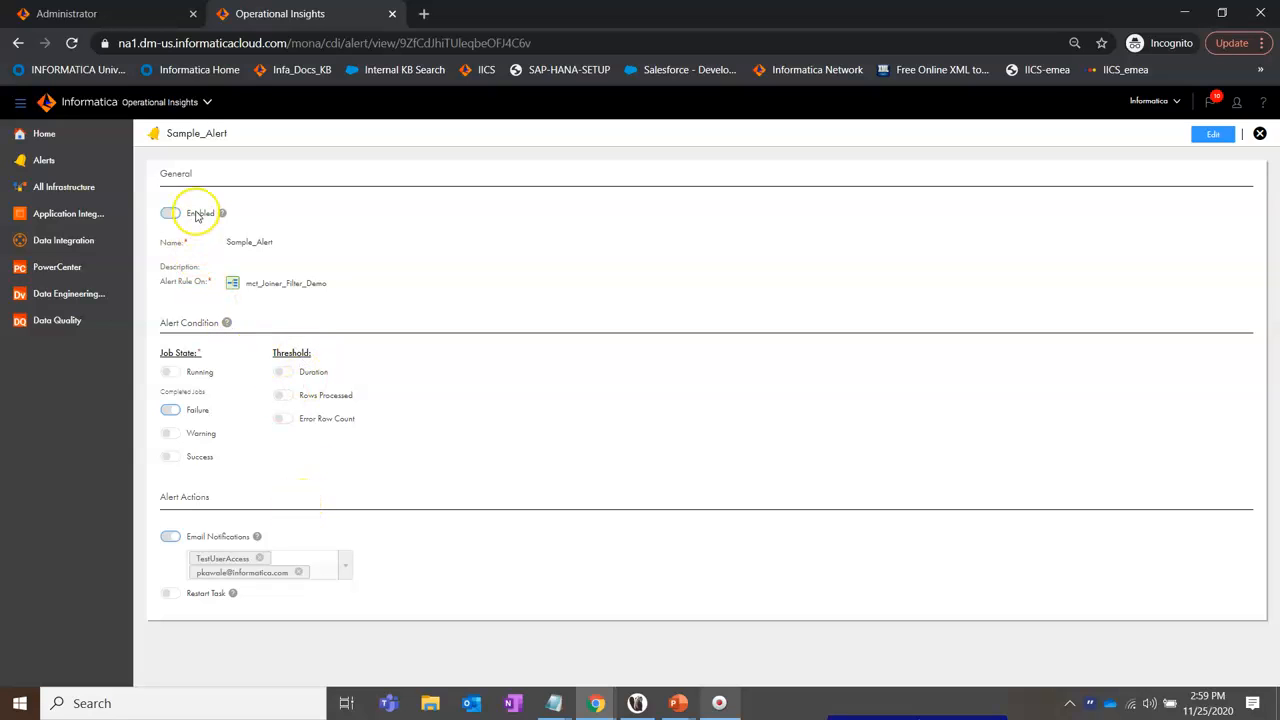
mouse_move(1216, 242)
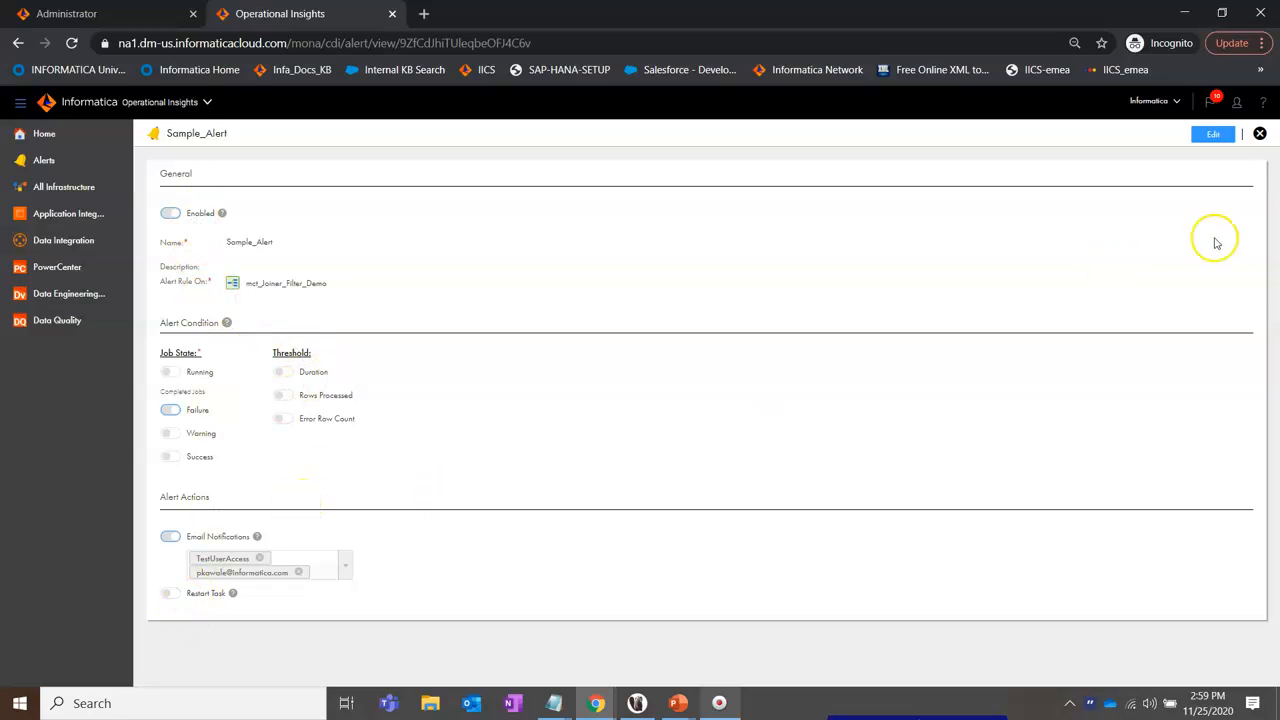
click(1212, 132)
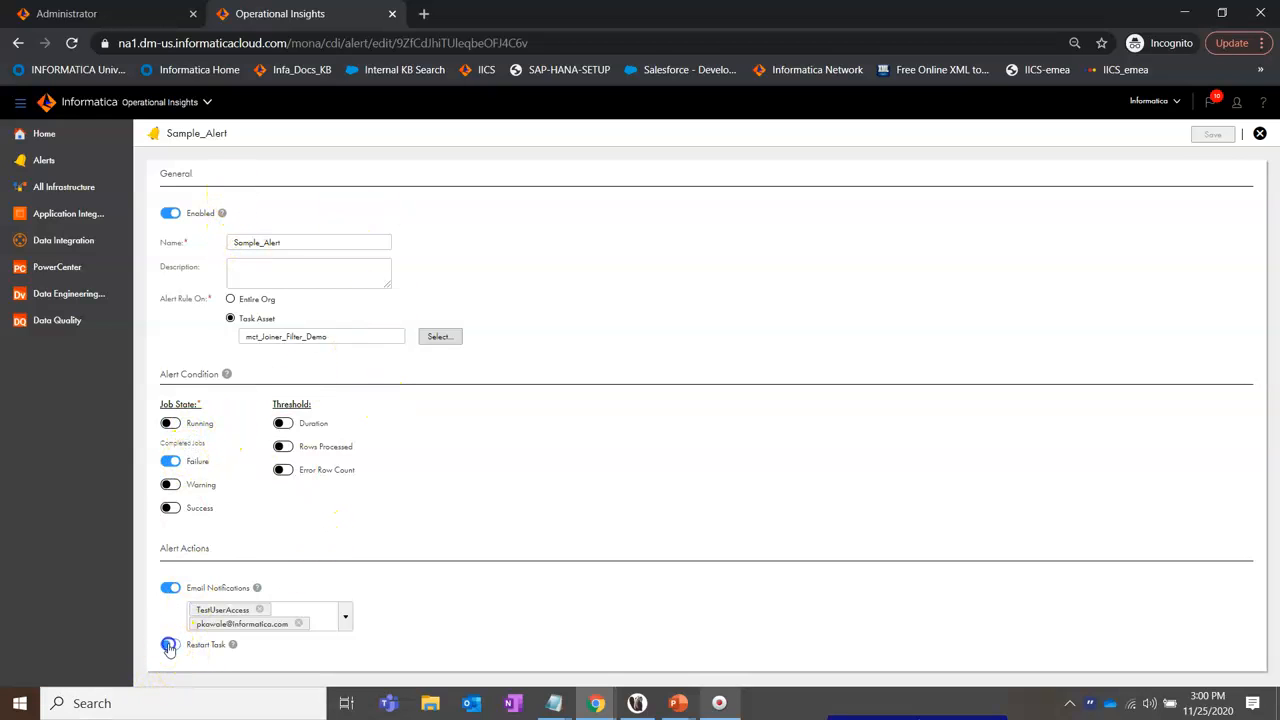
- Enable Restart Task on Sample_Alert and save the updated rule
click(170, 644)
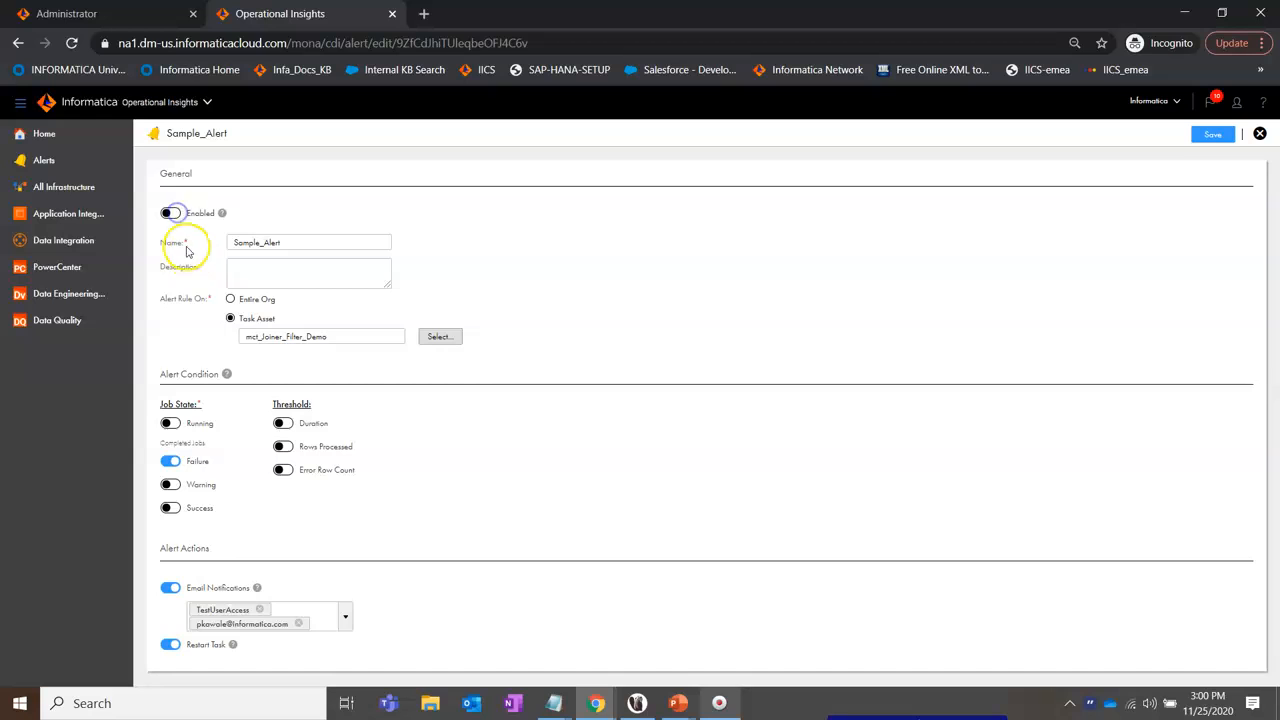
click(170, 212)
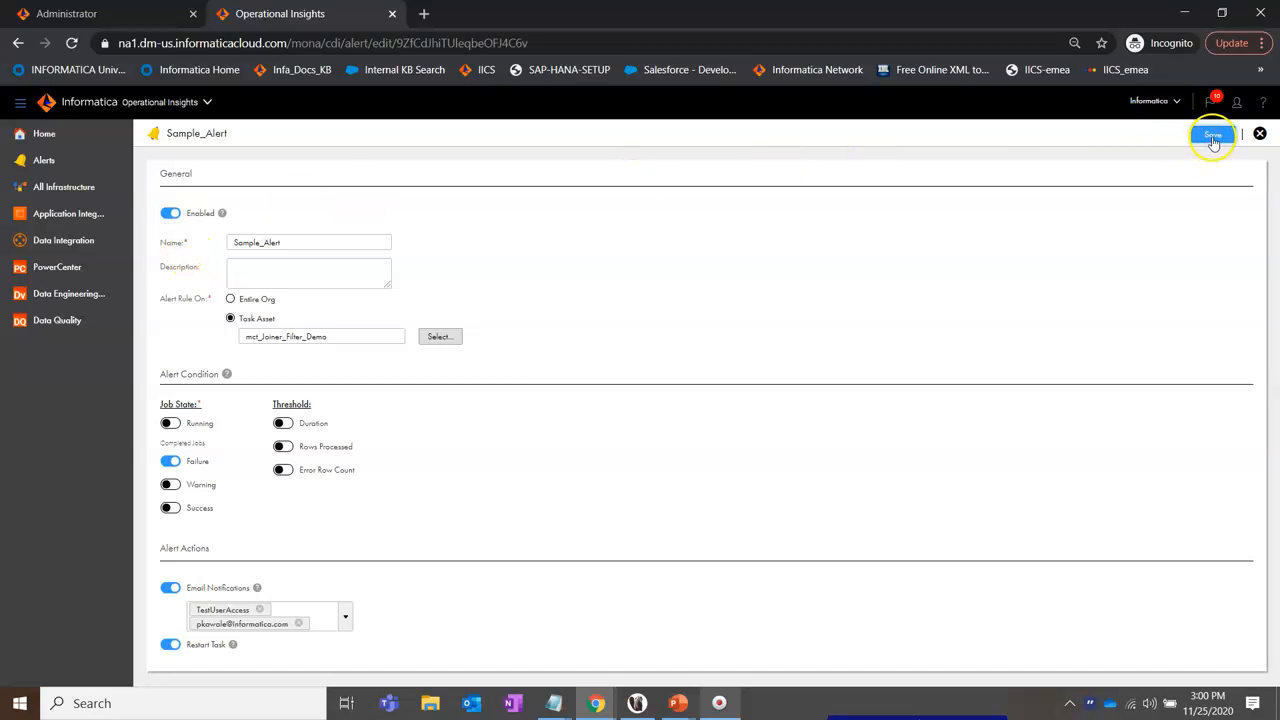
click(1212, 136)
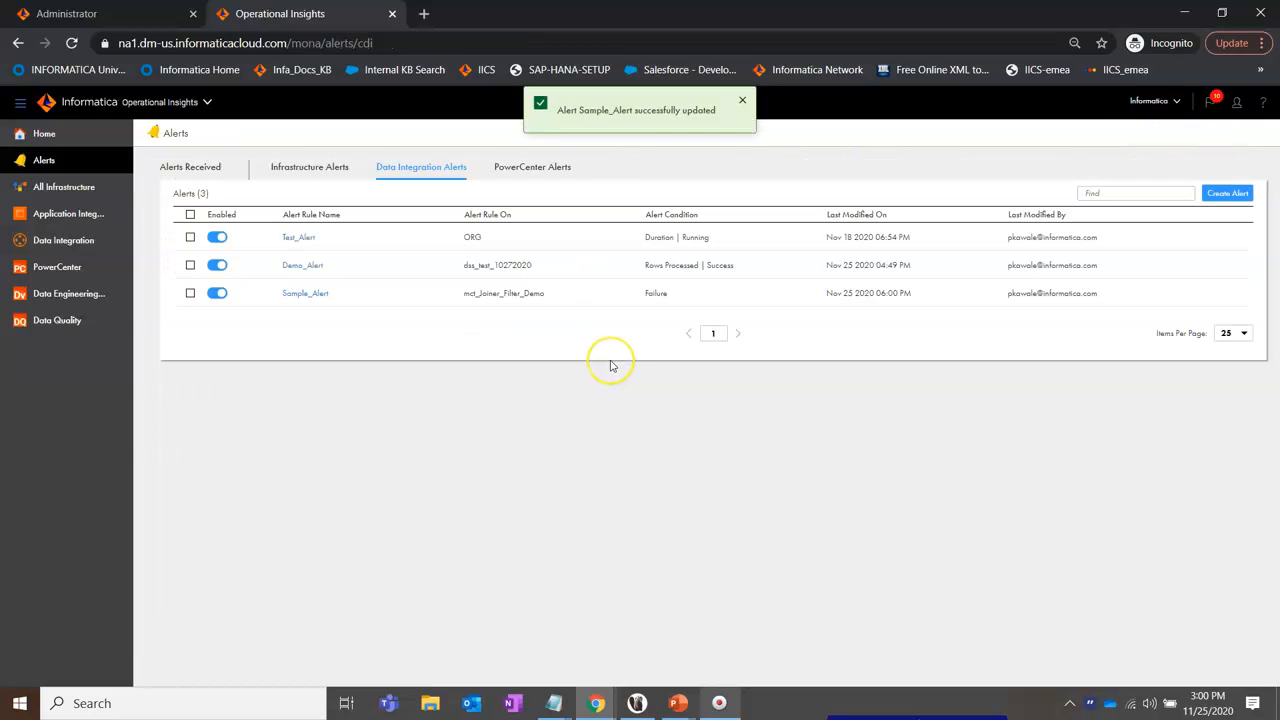